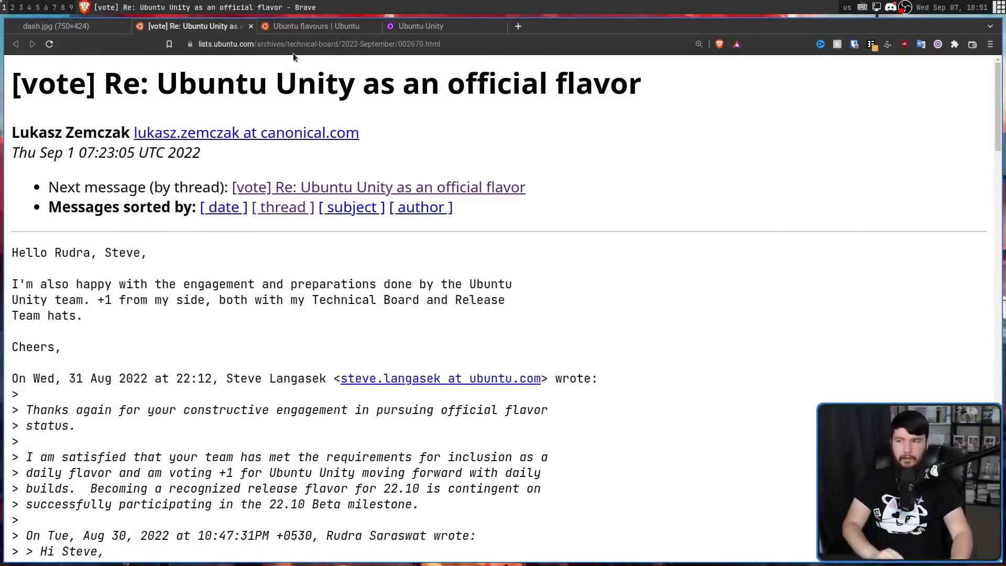
# Show the Ubuntu flavours page and browse past Kubuntu and Budgie to Kylin and MATE
pyautogui.click(314, 26)
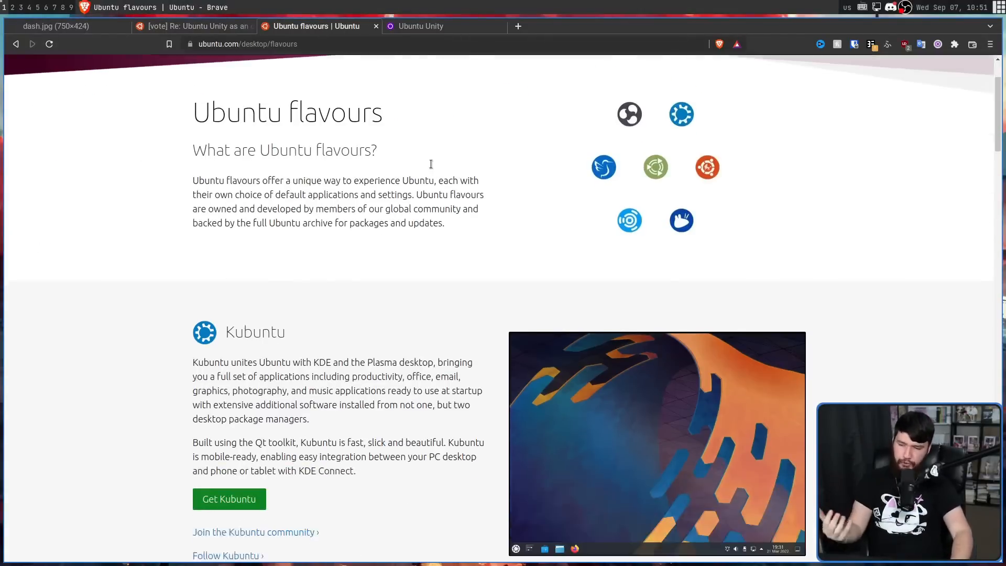
pyautogui.scroll(-3)
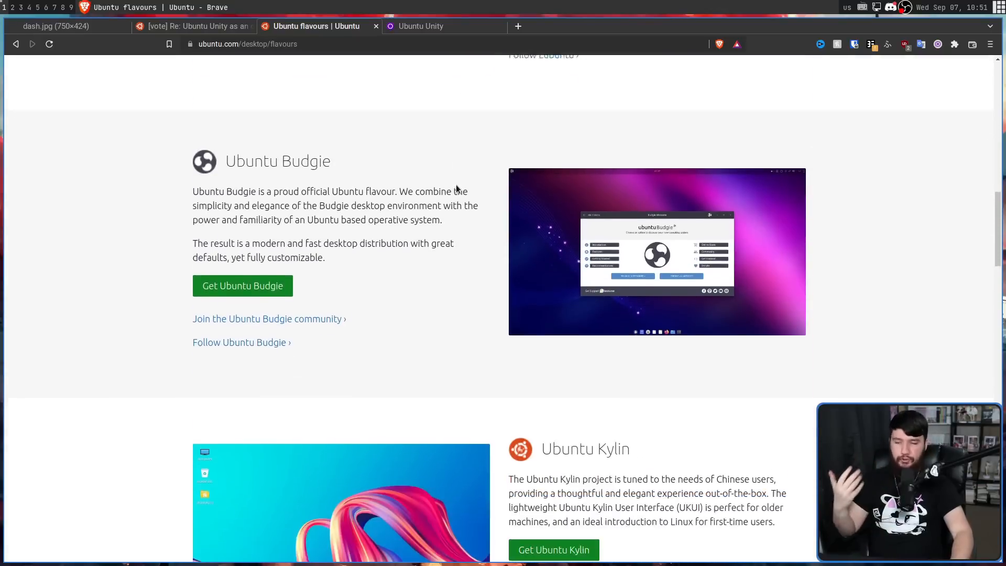
pyautogui.scroll(-3)
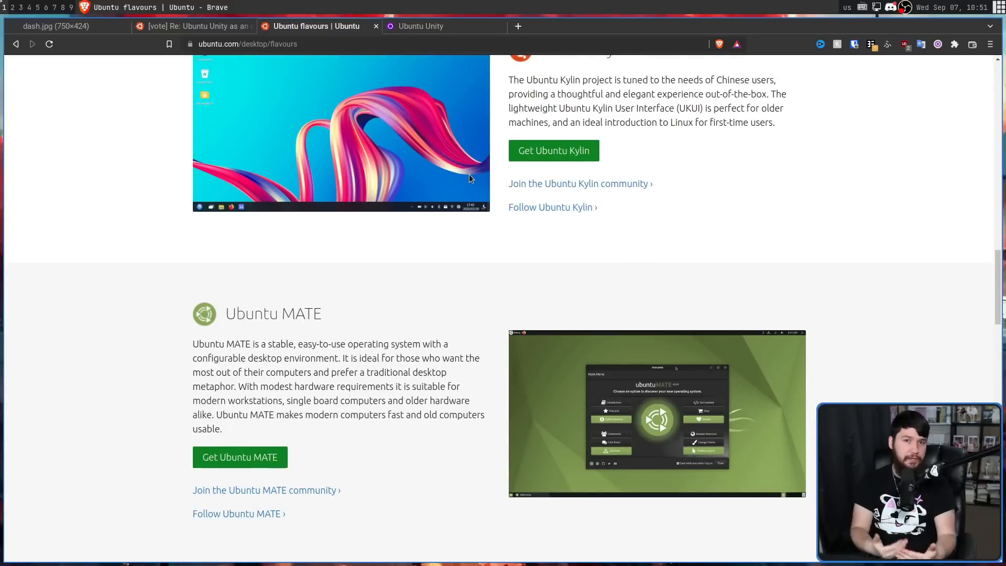
pyautogui.moveTo(555, 238)
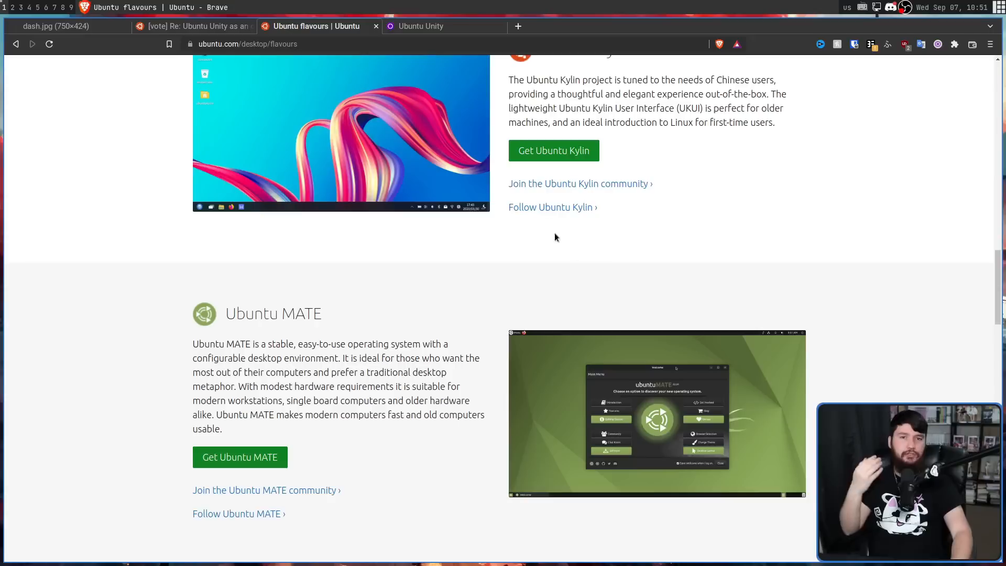
pyautogui.moveTo(483, 200)
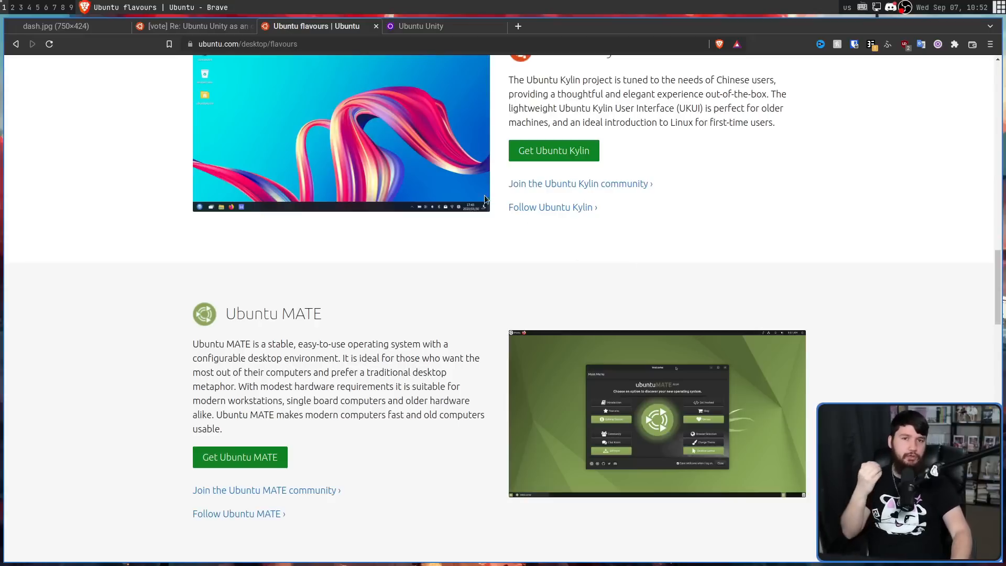
# Read the 'Ubuntu Unity as an official flavor' vote thread down to Rudra Saraswat's proposal
pyautogui.click(192, 26)
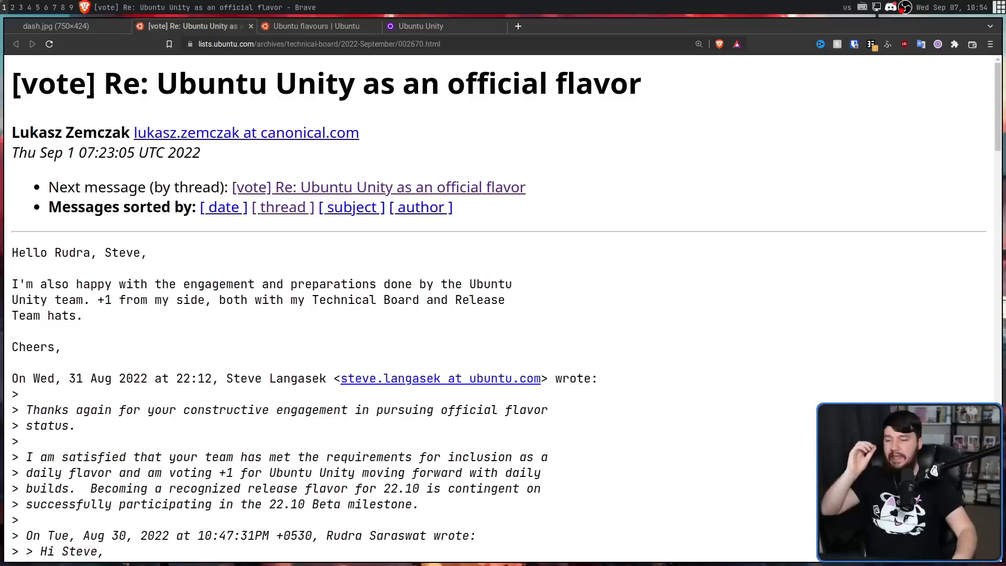
pyautogui.scroll(-3)
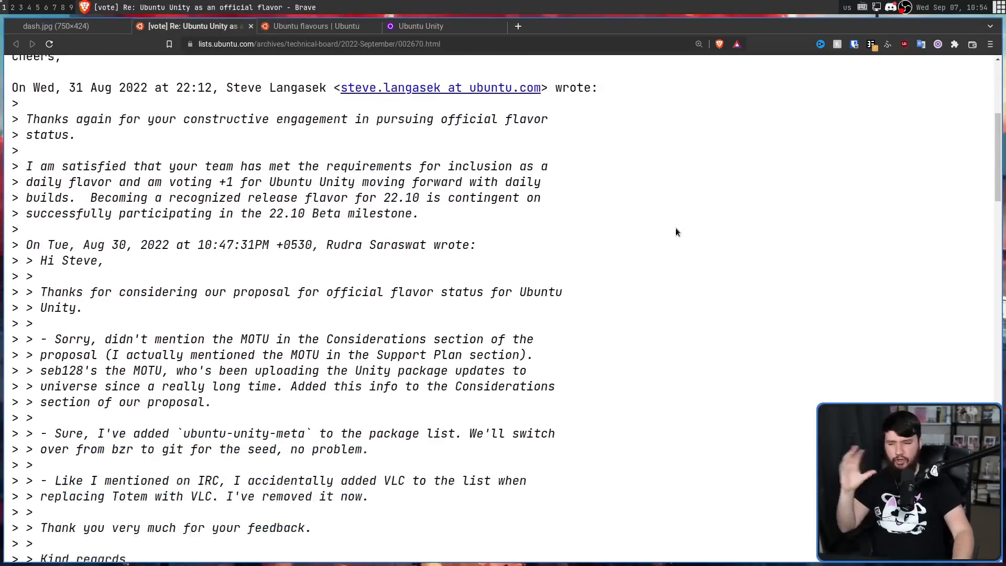
pyautogui.scroll(-3)
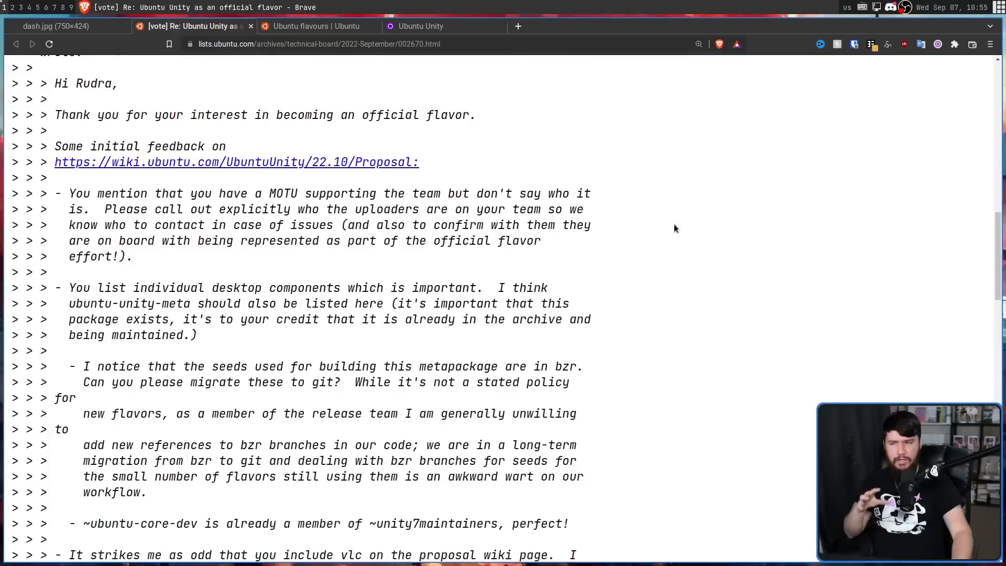
pyautogui.scroll(-3)
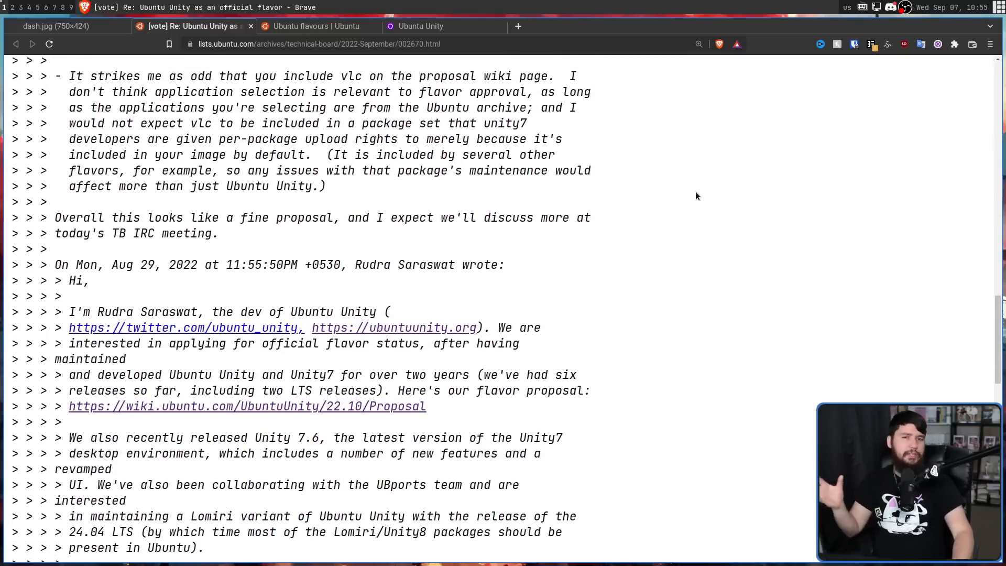
pyautogui.scroll(-3)
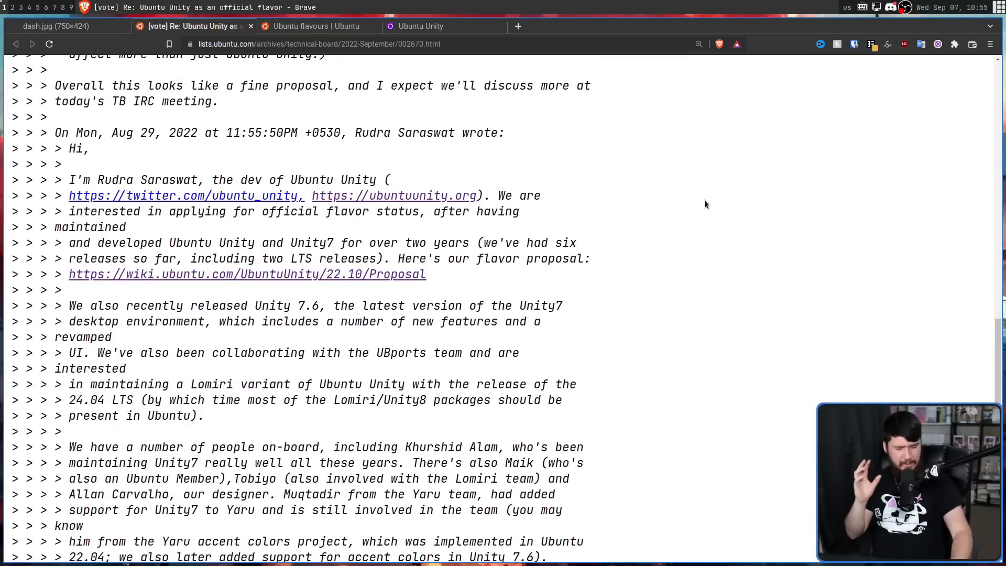
pyautogui.moveTo(629, 197)
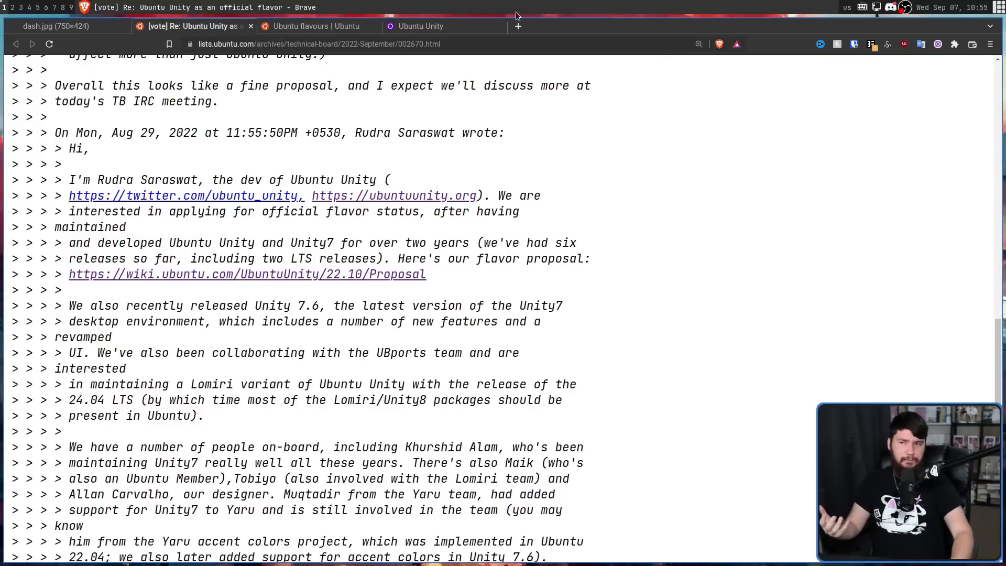
# Show the ubuntuunity.org home page headlined 'Unity, once again.'
pyautogui.click(420, 25)
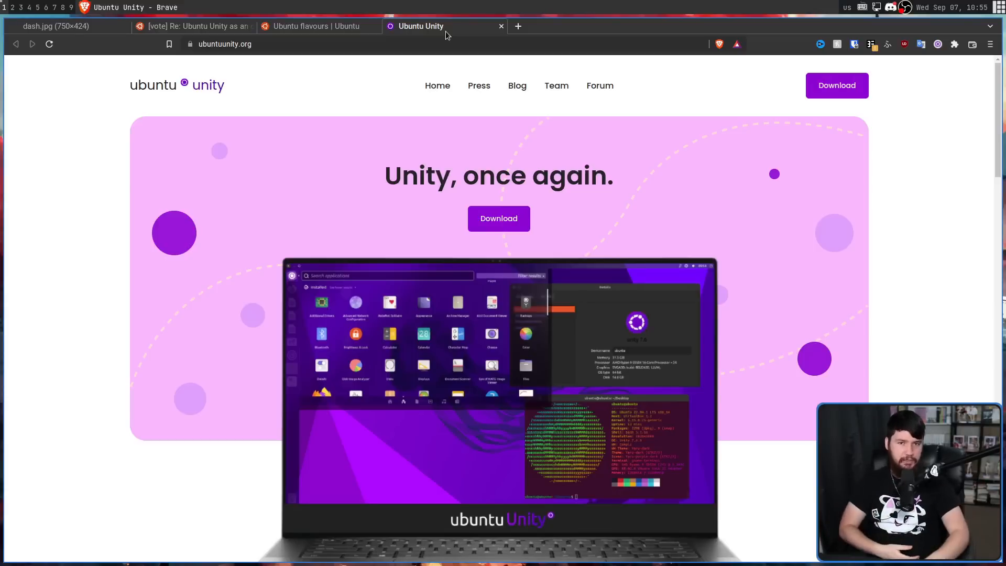
# Return to the Unity flavor vote thread at Rudra Saraswat's proposal message
pyautogui.click(193, 25)
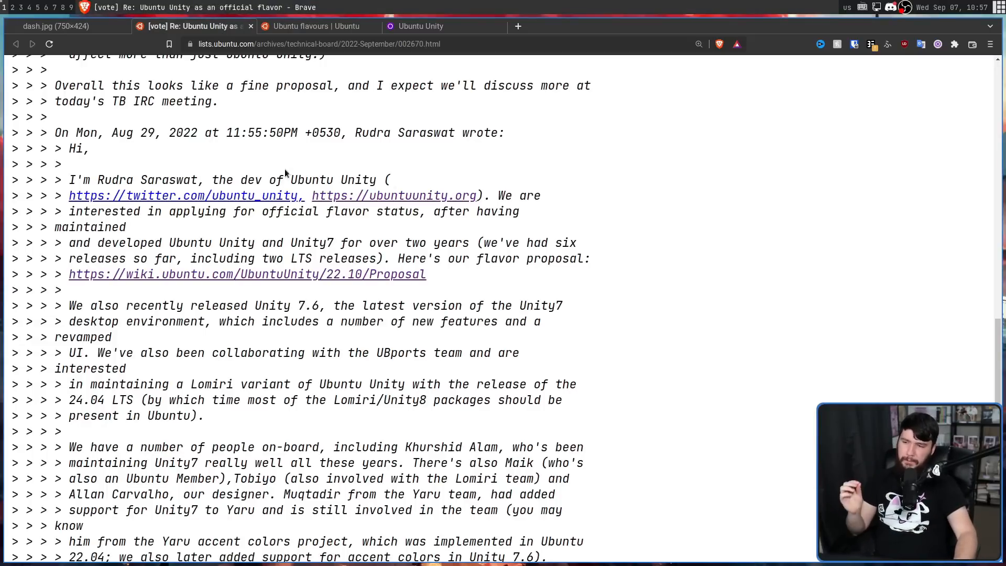
pyautogui.moveTo(507, 191)
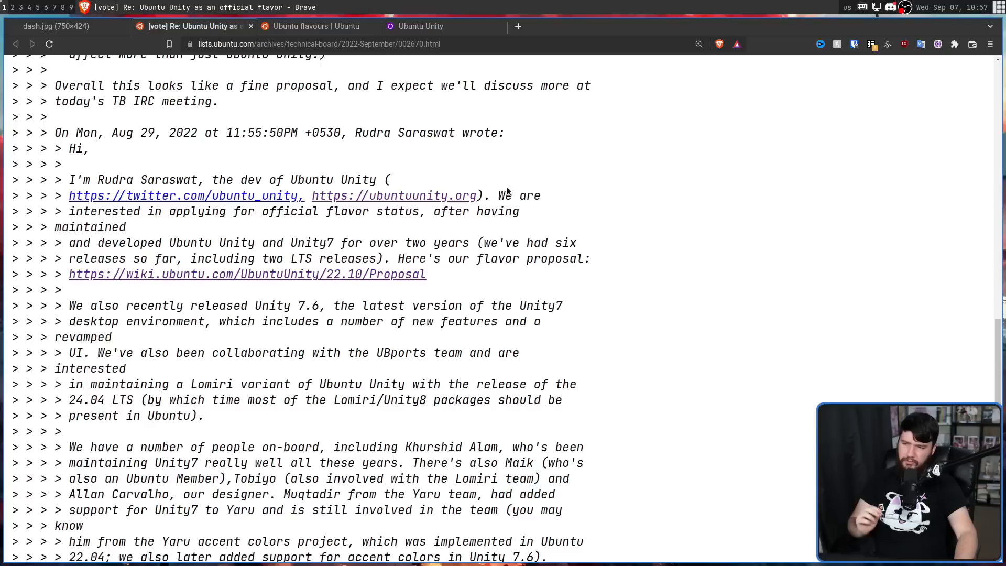
pyautogui.moveTo(394, 195)
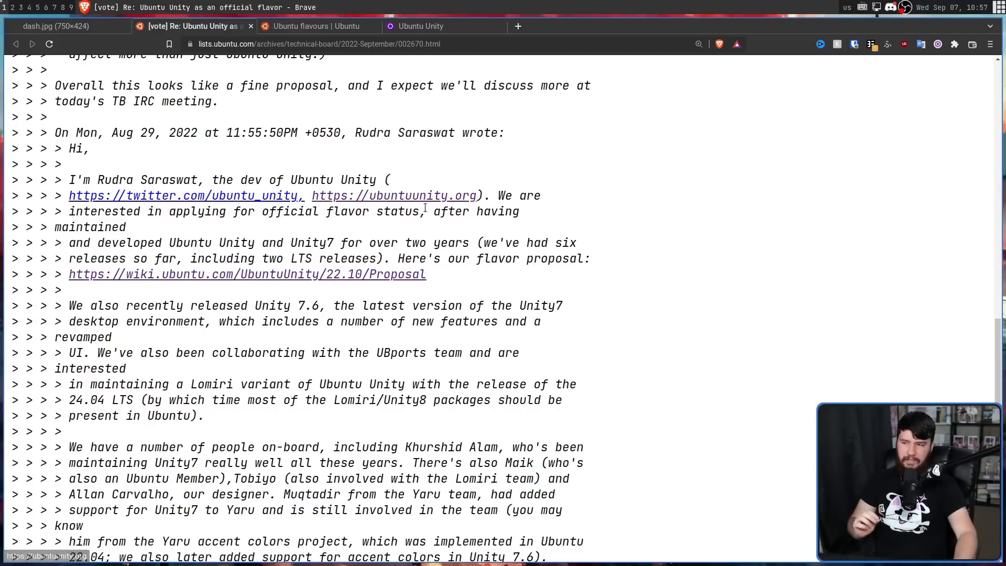
pyautogui.moveTo(257, 227)
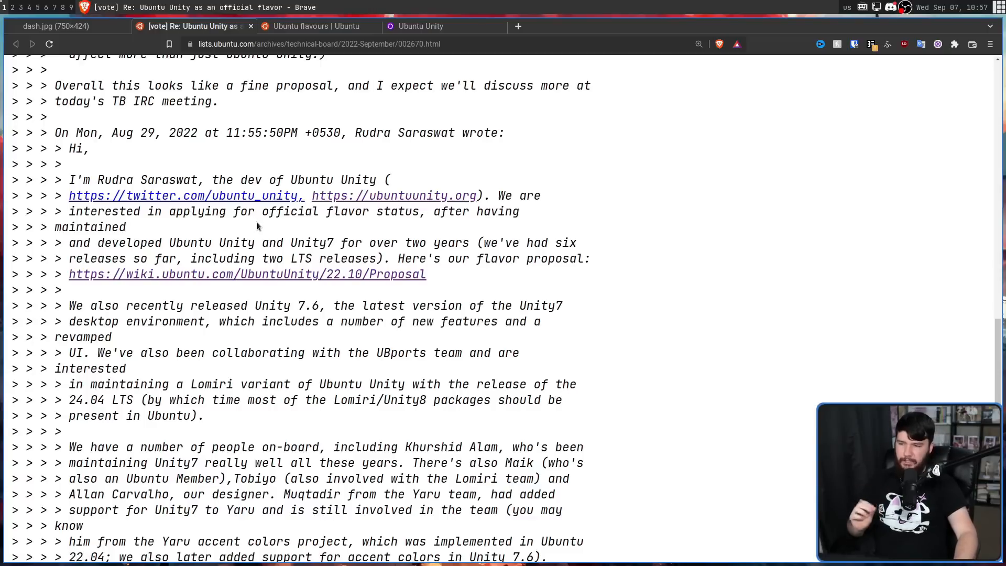
pyautogui.moveTo(441, 226)
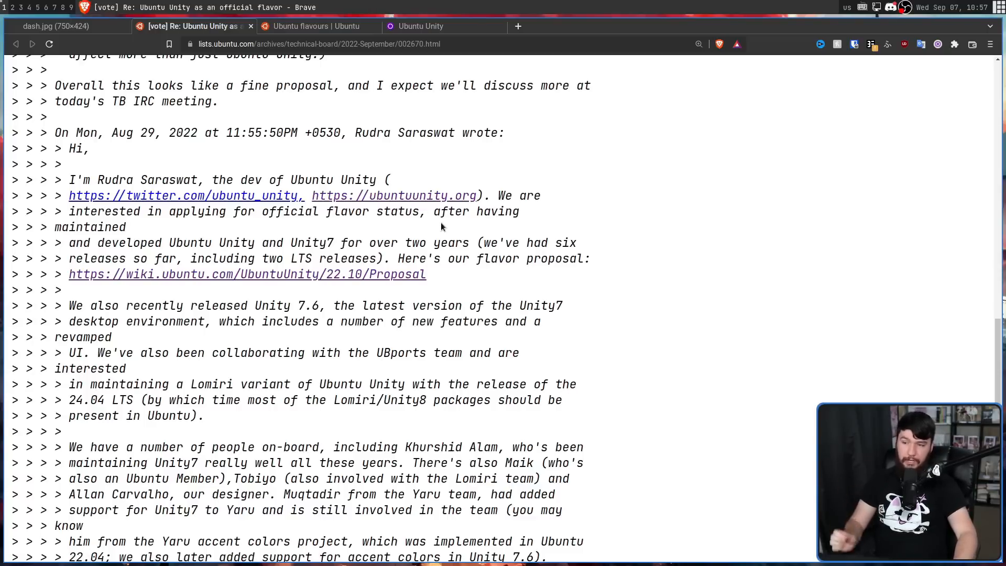
pyautogui.moveTo(474, 228)
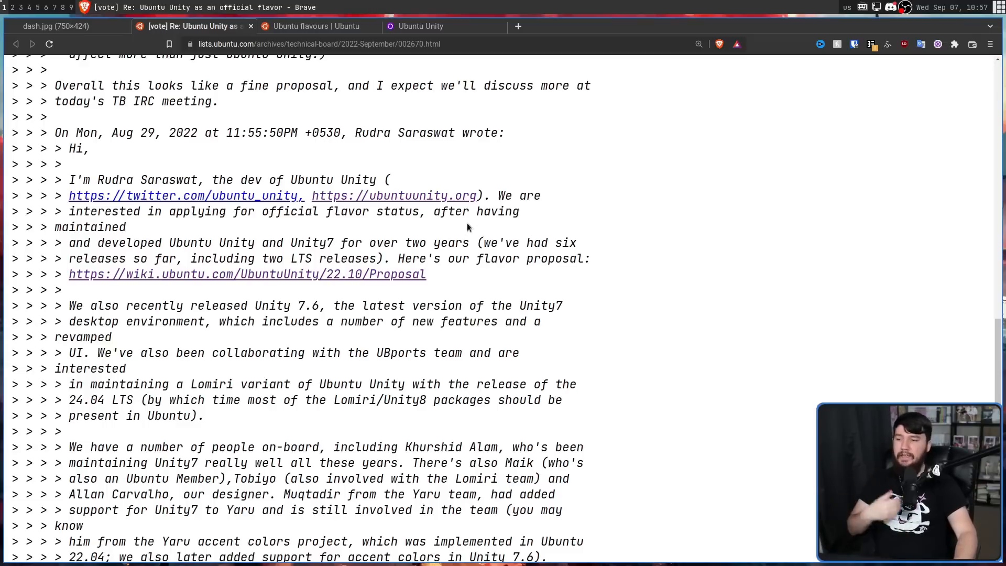
pyautogui.moveTo(448, 238)
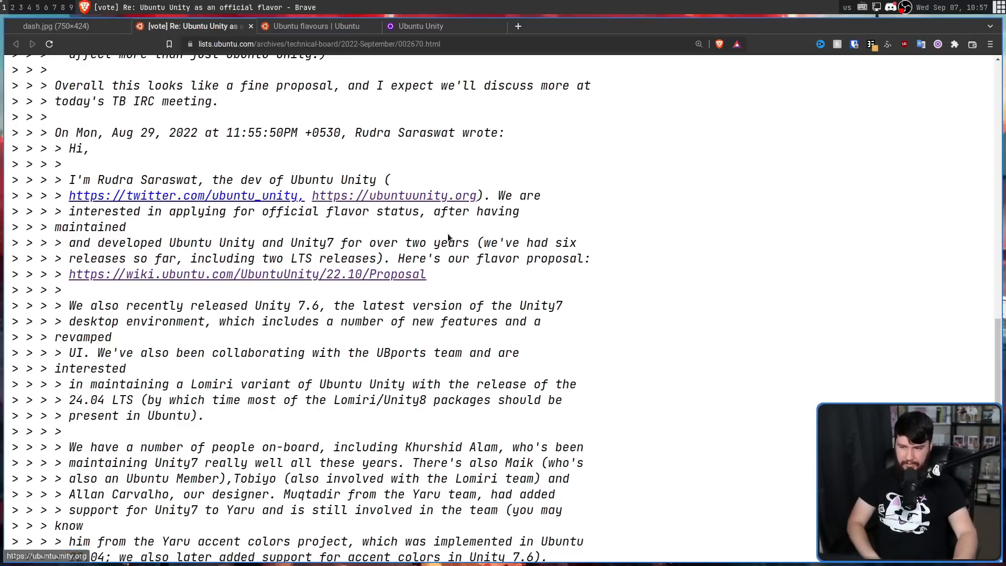
# Open the wiki.ubuntu.com/UbuntuUnity/22.10/Proposal link in a new tab
pyautogui.rightClick(246, 274)
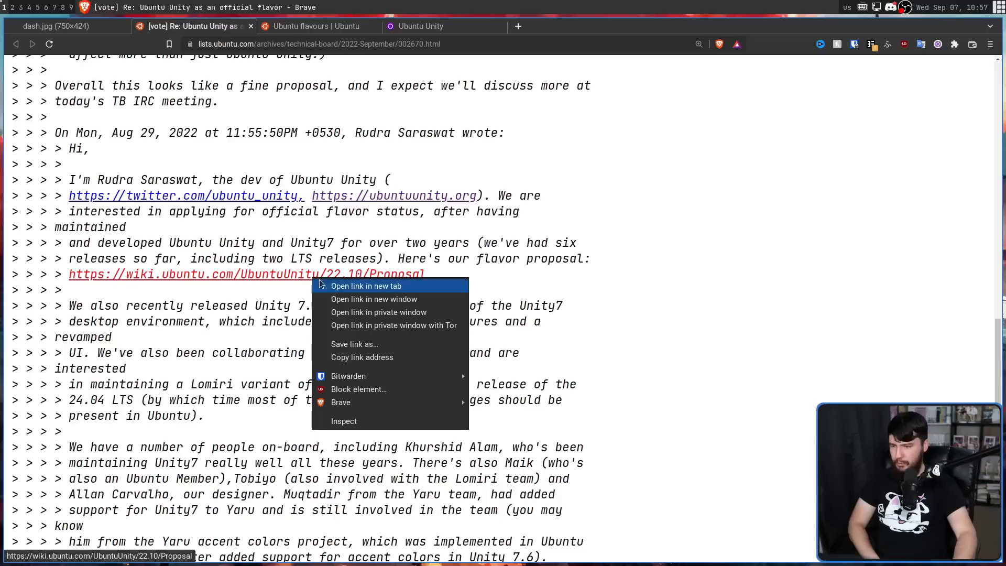
pyautogui.click(366, 285)
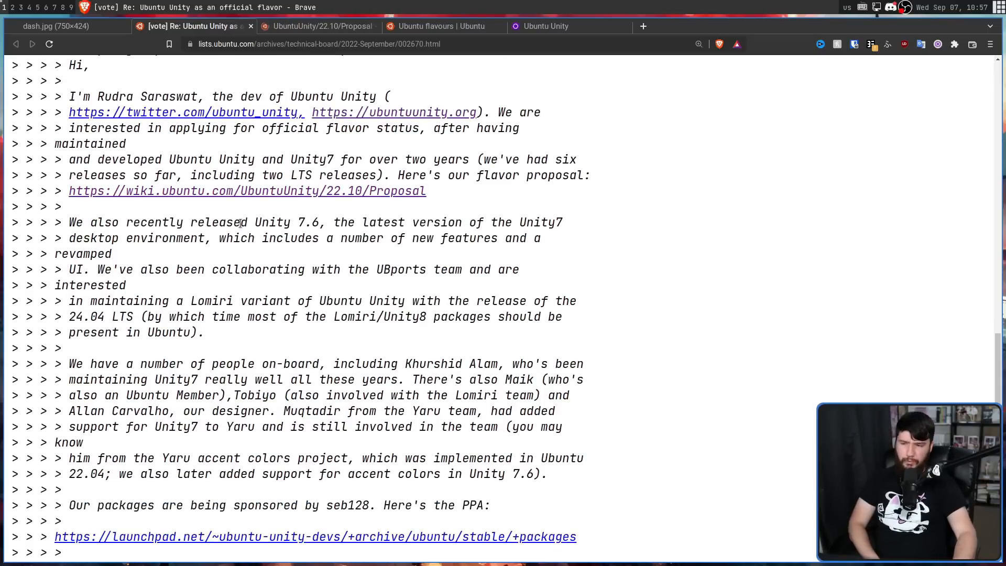
pyautogui.moveTo(333, 222)
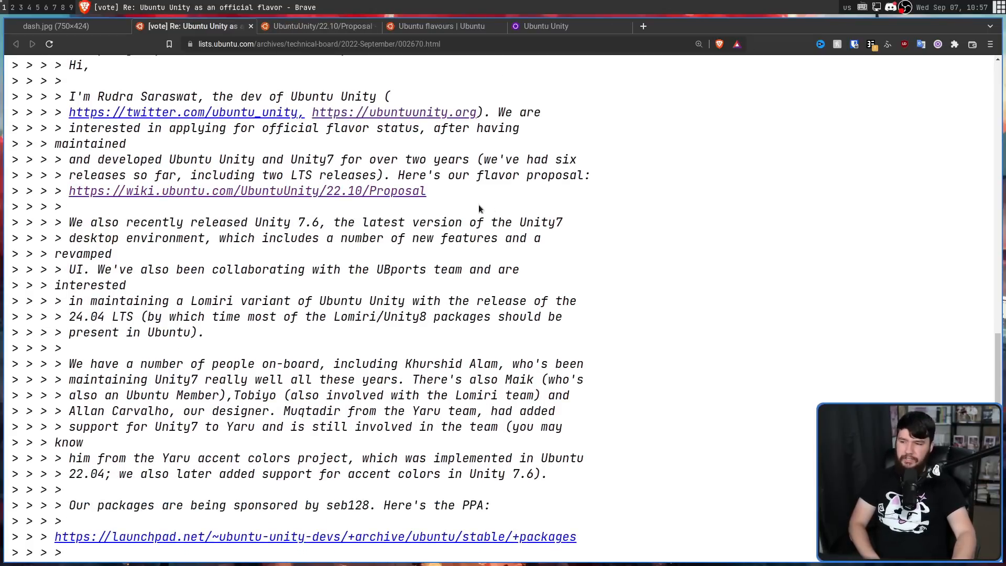
pyautogui.moveTo(397, 234)
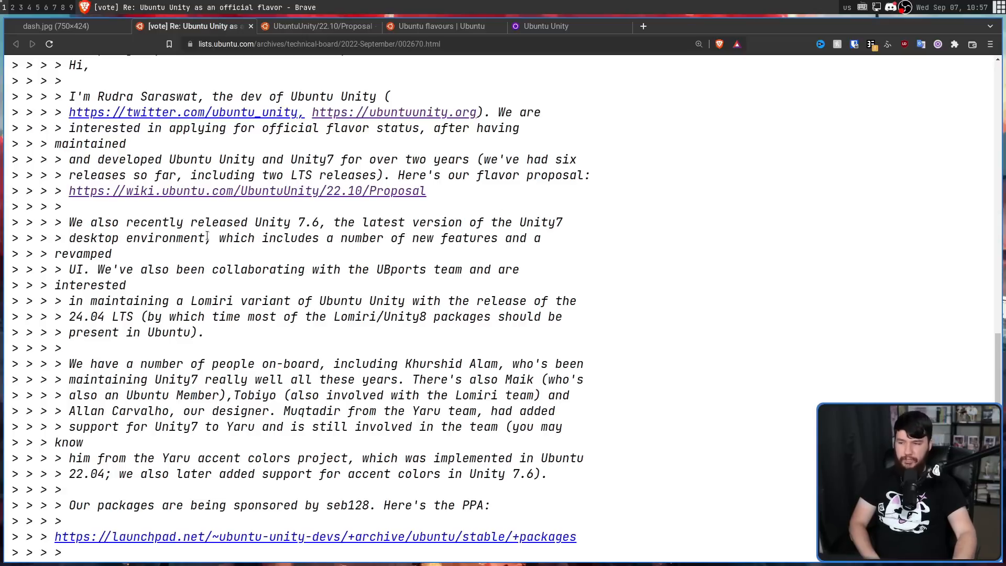
pyautogui.moveTo(364, 269)
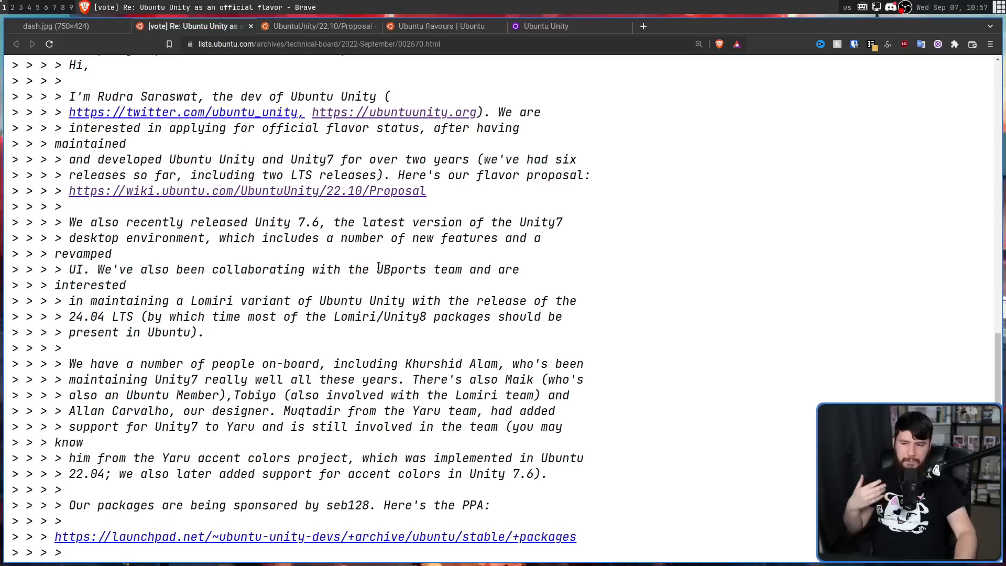
# Highlight 'UBports' in the proposal's passage on collaborating on a Lomiri variant
pyautogui.doubleClick(401, 269)
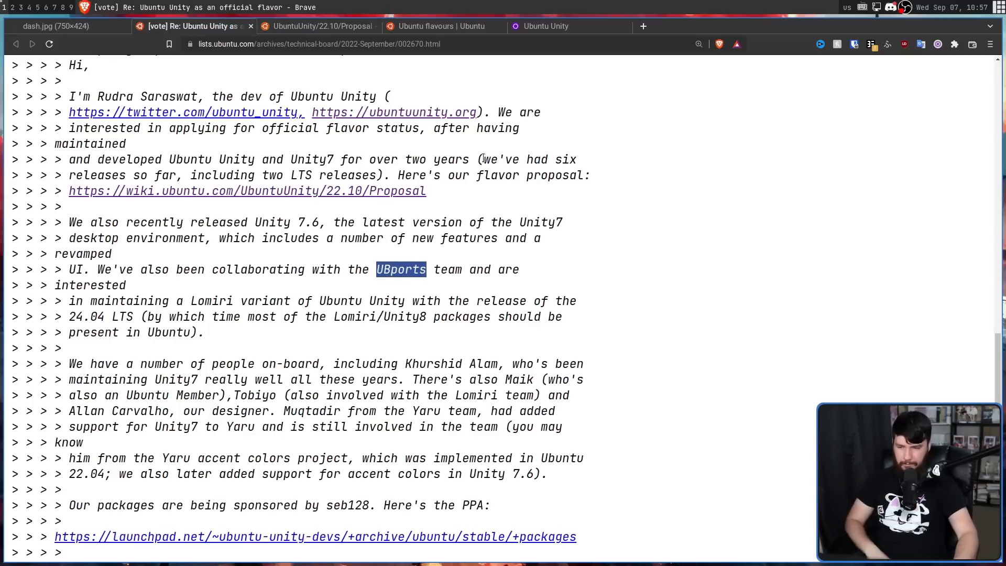
pyautogui.moveTo(237, 293)
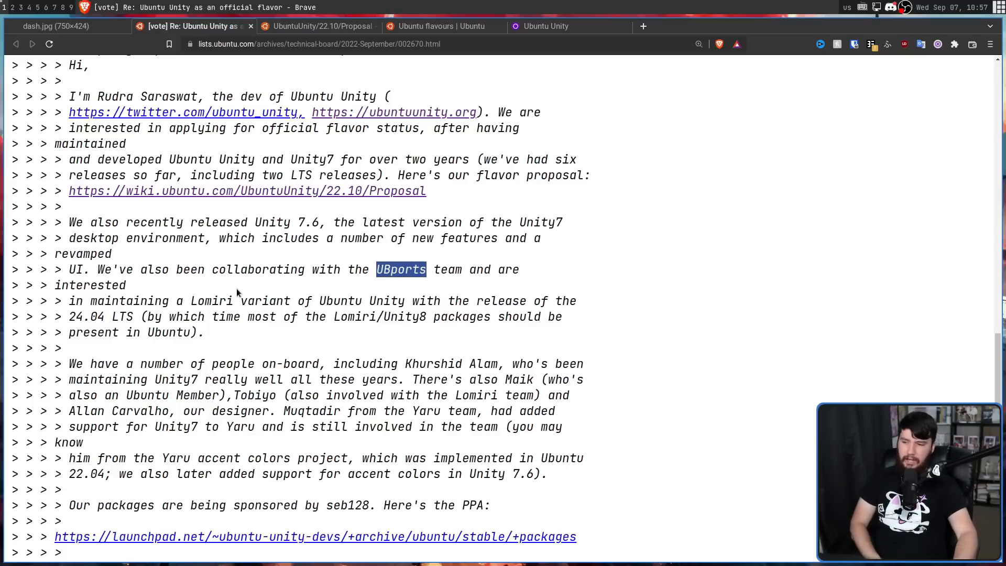
pyautogui.moveTo(459, 299)
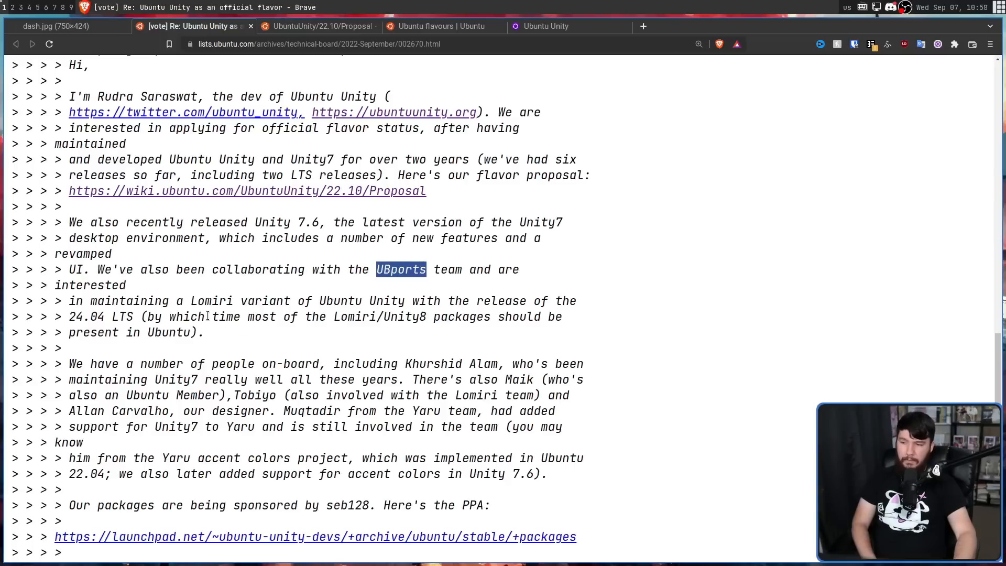
pyautogui.moveTo(380, 311)
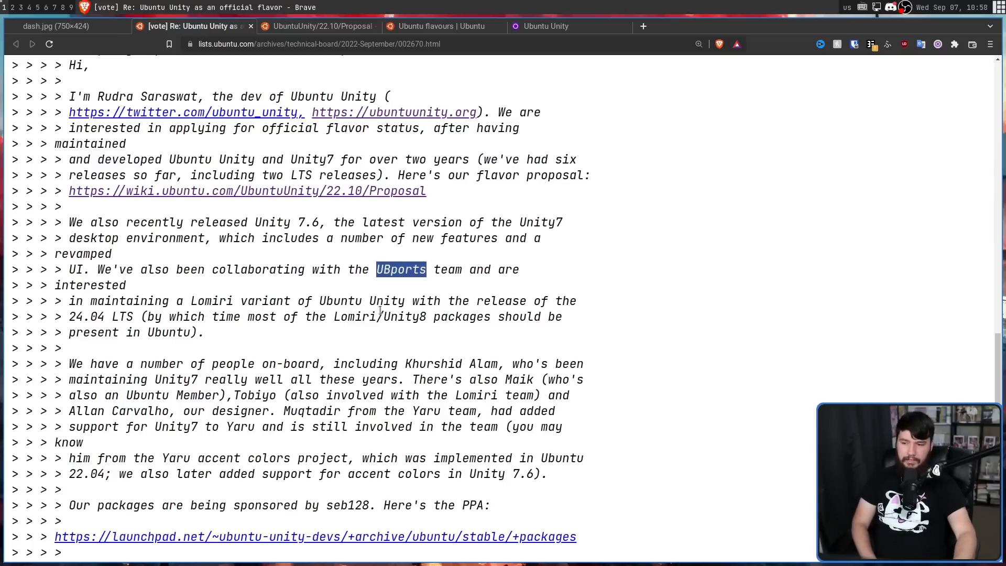
pyautogui.moveTo(172, 302)
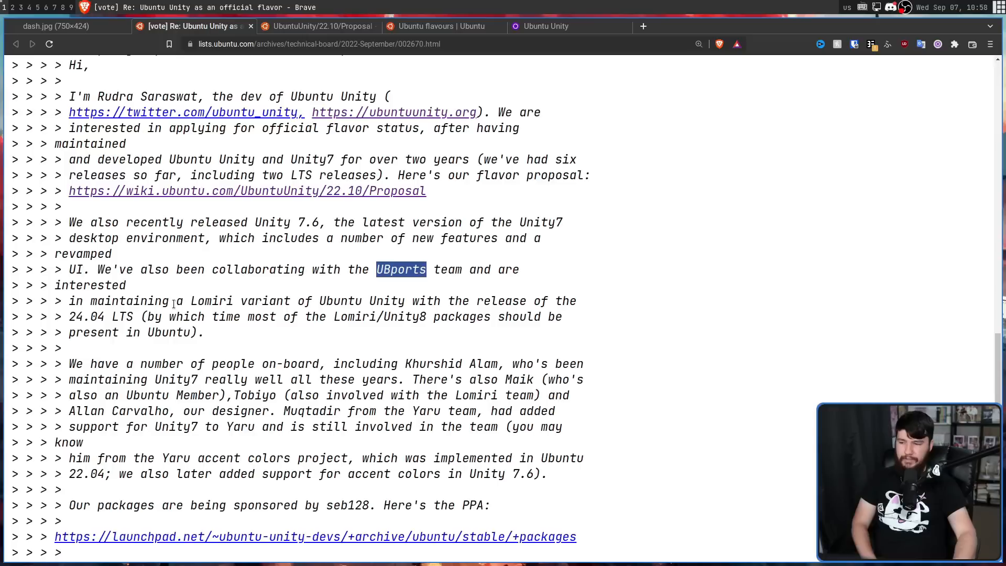
# Read to the proposal's end with the PPA, Unity 7.6 source links and 'Thank you.'
pyautogui.scroll(-3)
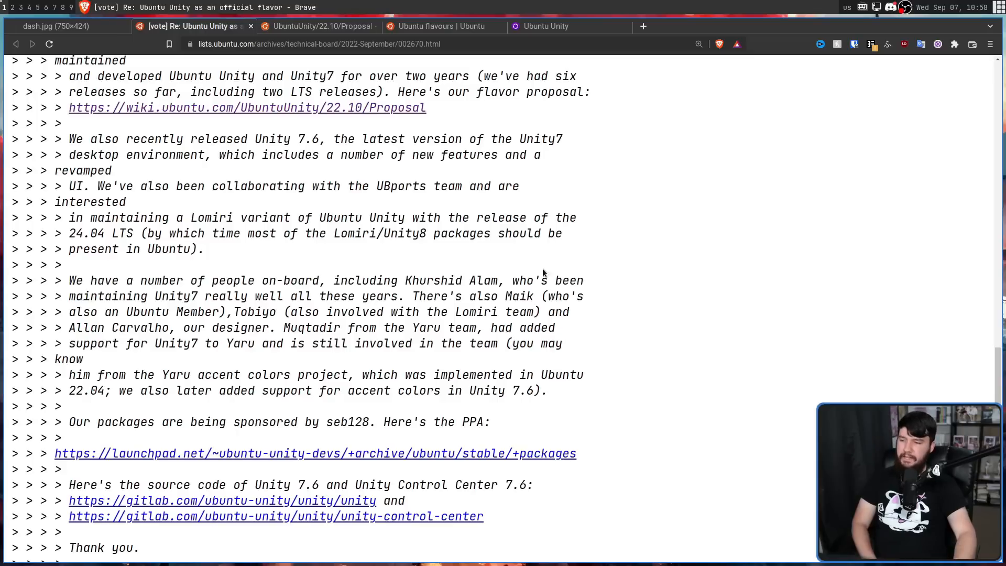
pyautogui.moveTo(390, 268)
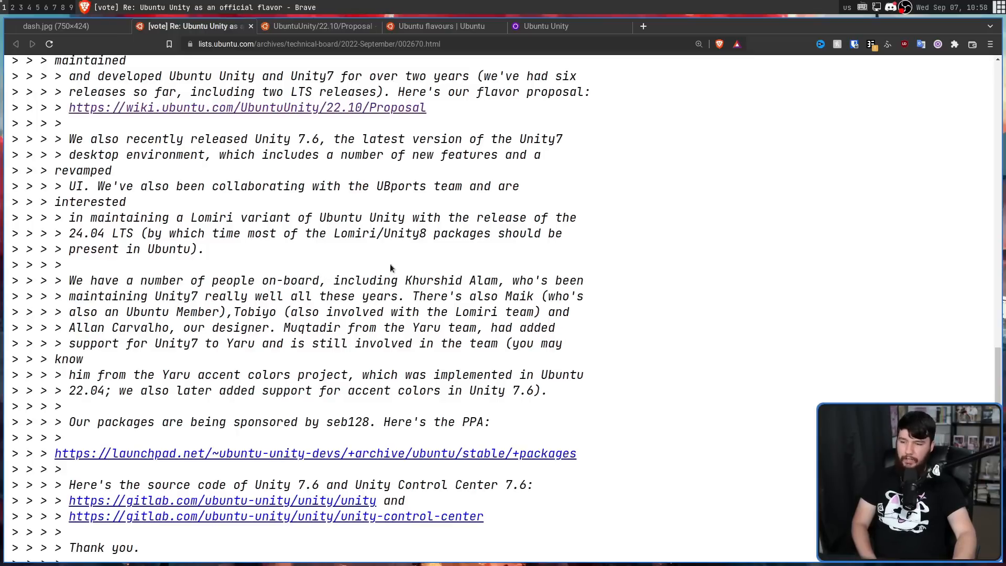
pyautogui.moveTo(525, 292)
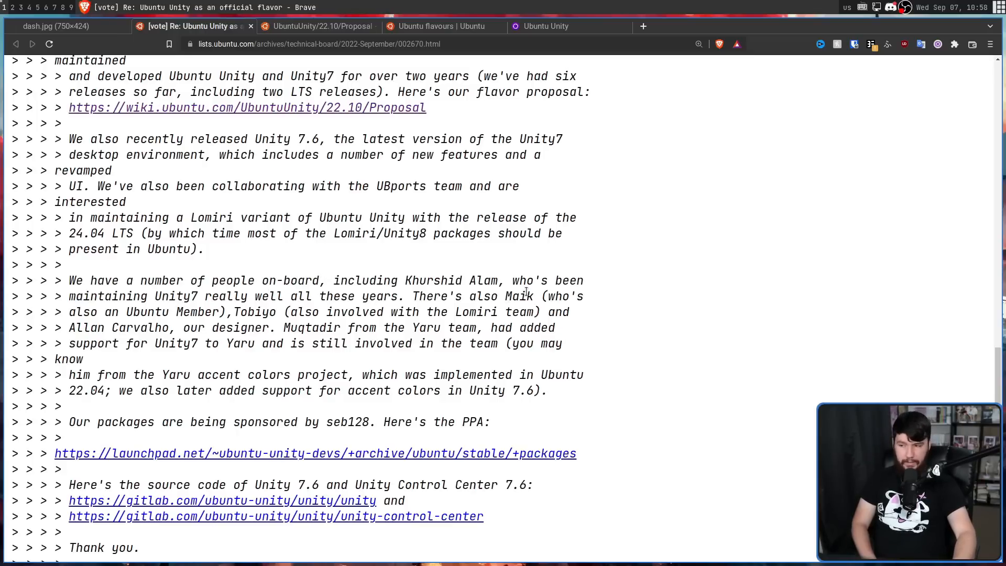
pyautogui.moveTo(274, 308)
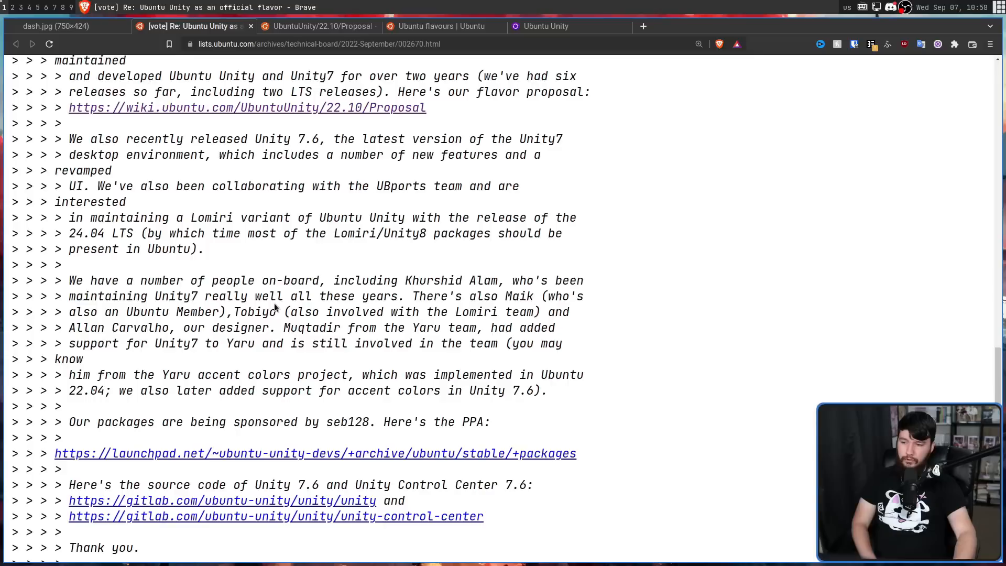
pyautogui.moveTo(504, 302)
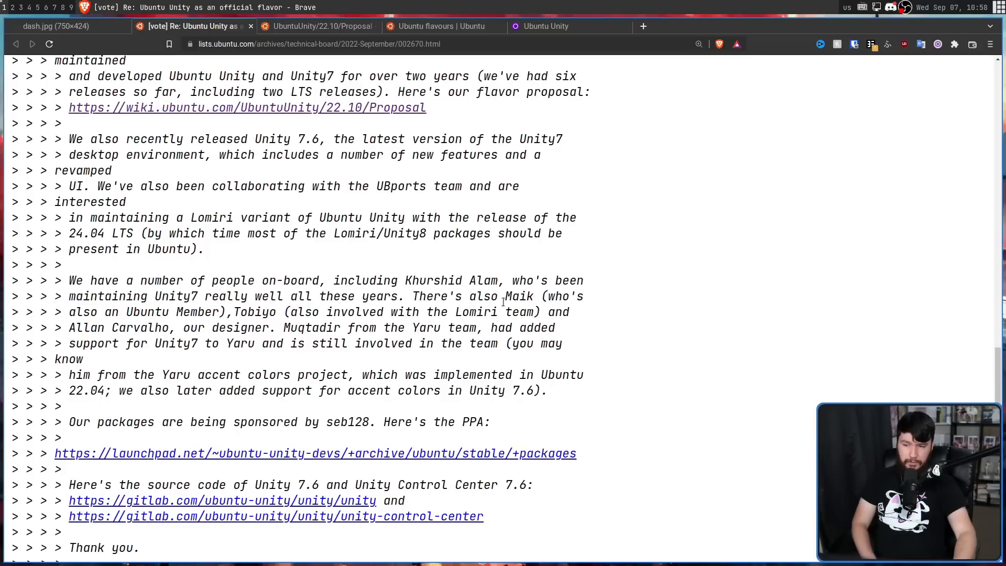
pyautogui.moveTo(215, 317)
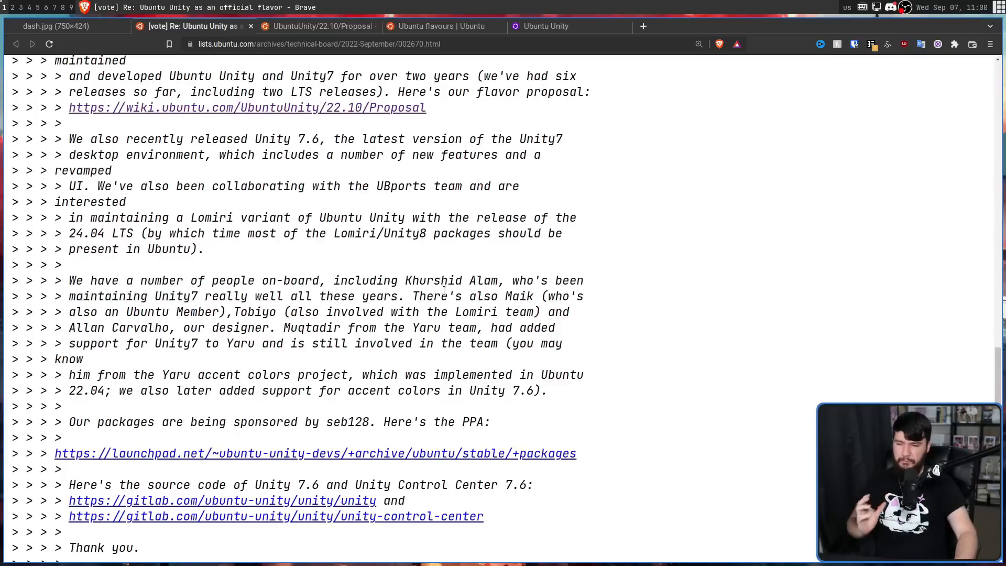
pyautogui.moveTo(439, 275)
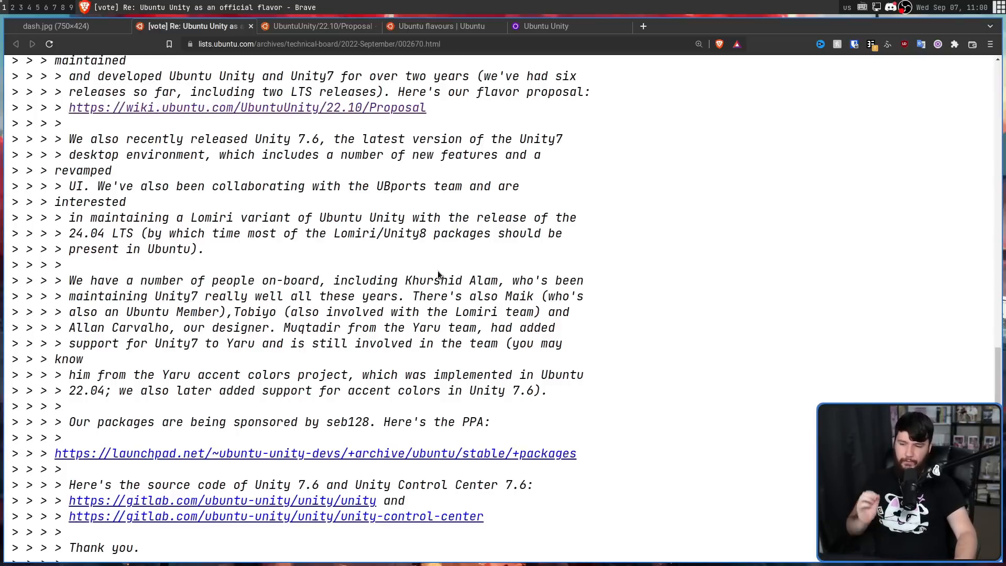
pyautogui.moveTo(480, 265)
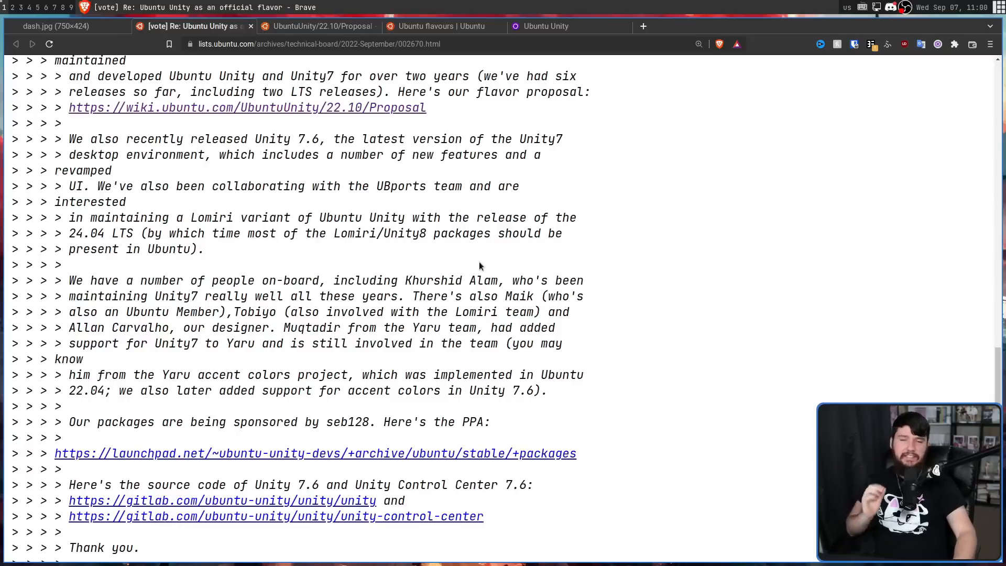
# Read the 22.10 Proposal wiki's Considerations, highlighting the Unity maintenance bullet and 'xorg'
pyautogui.click(318, 27)
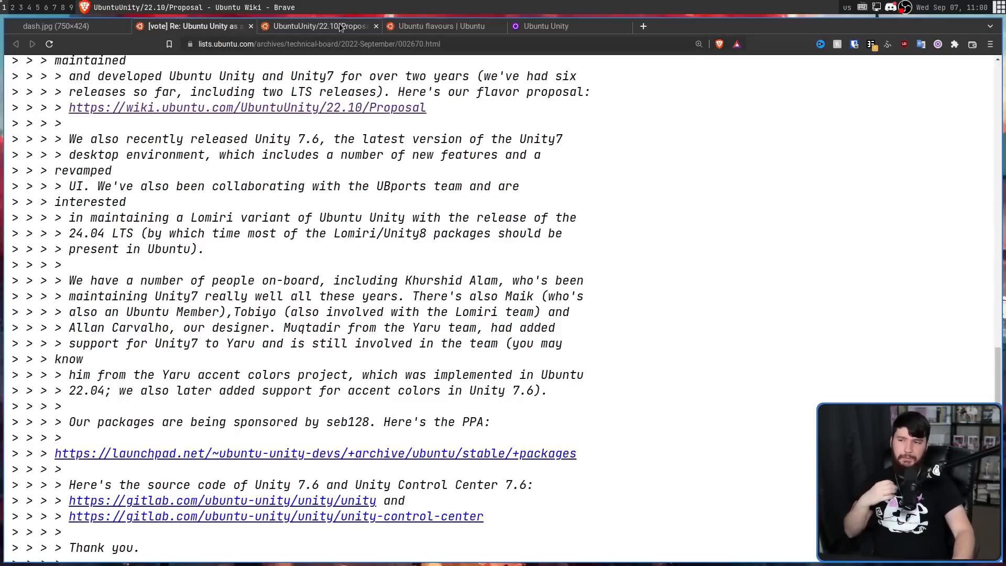
pyautogui.click(319, 27)
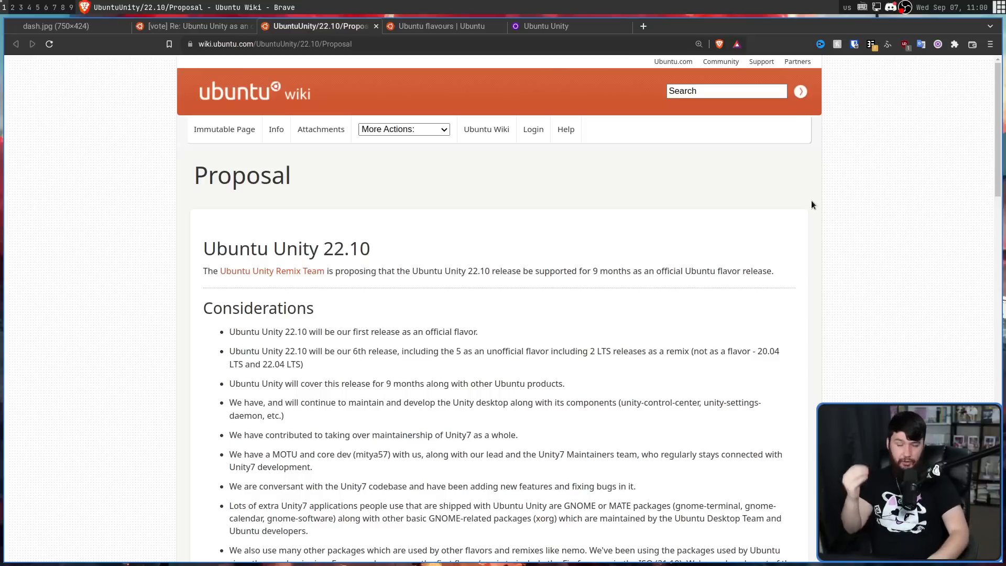
pyautogui.moveTo(829, 207)
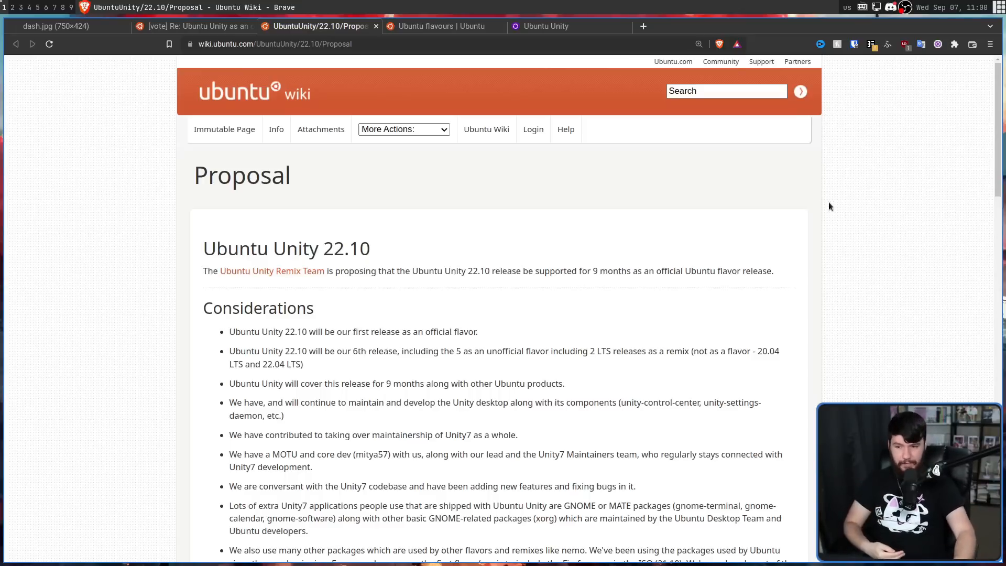
pyautogui.scroll(-3)
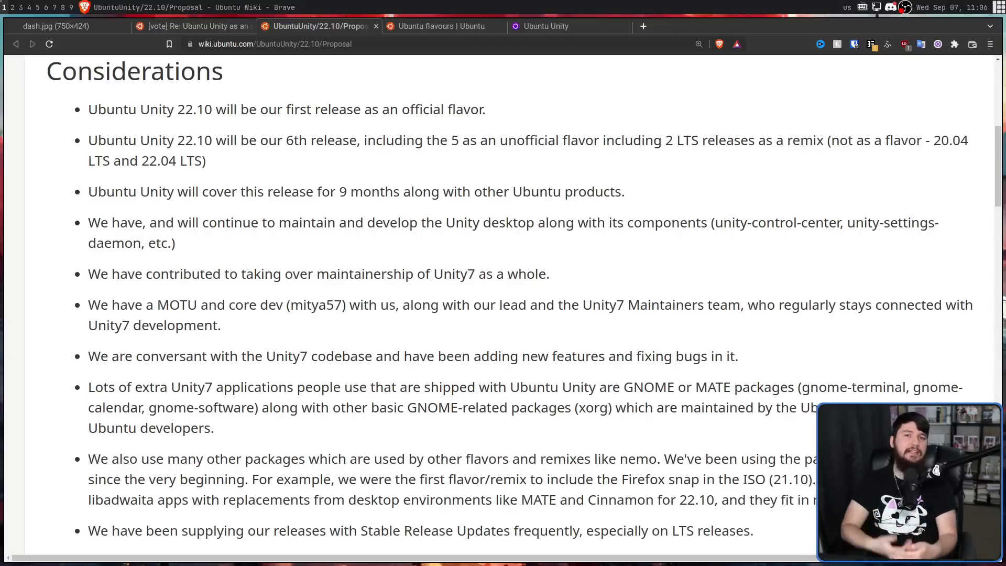
pyautogui.moveTo(356, 213)
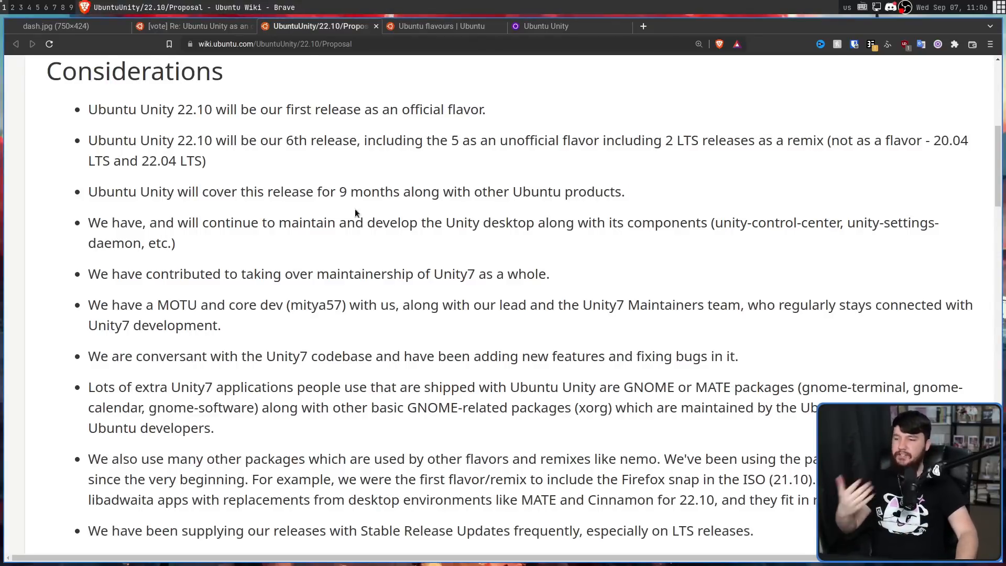
pyautogui.tripleClick(356, 192)
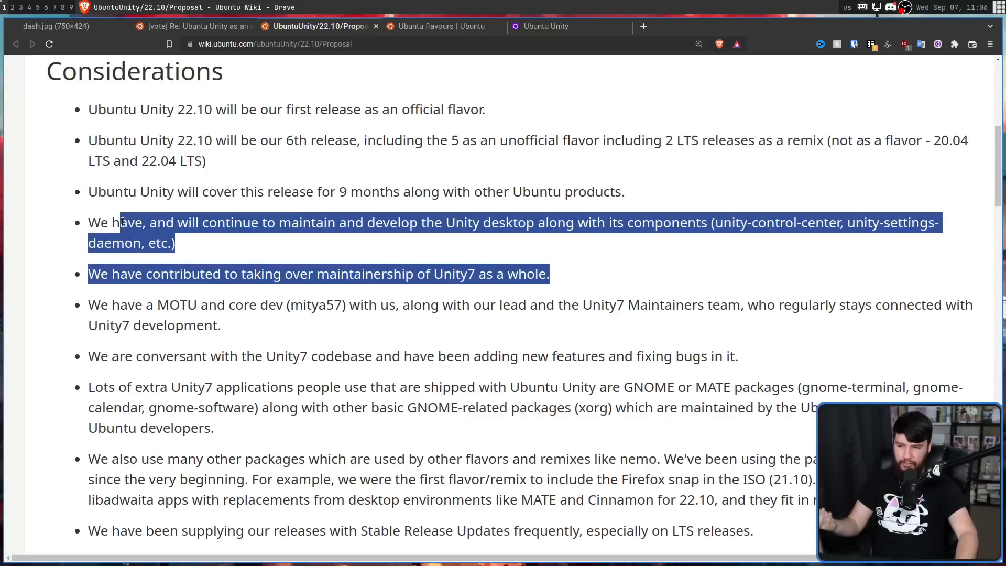
pyautogui.moveTo(753, 362)
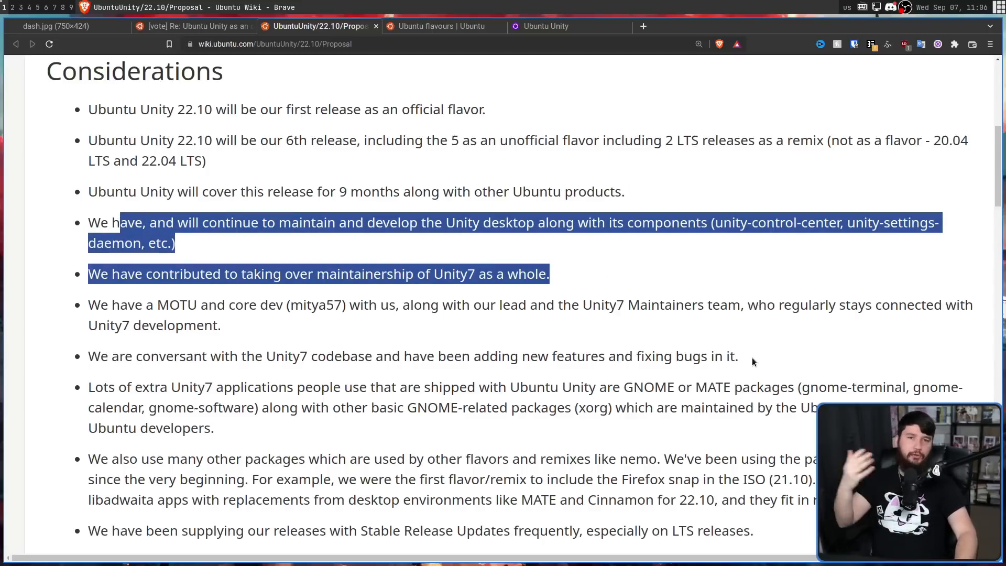
pyautogui.scroll(-3)
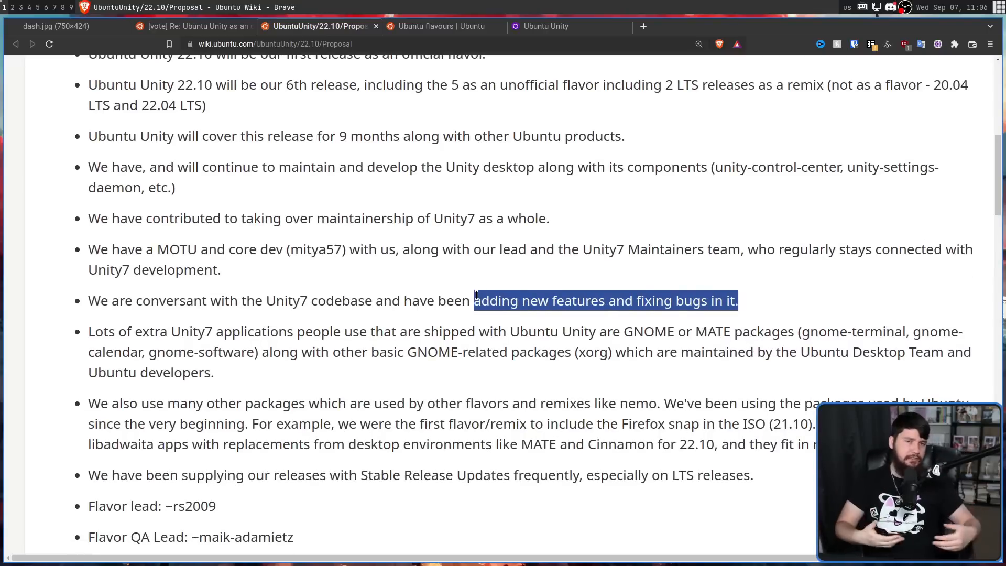
pyautogui.moveTo(503, 289)
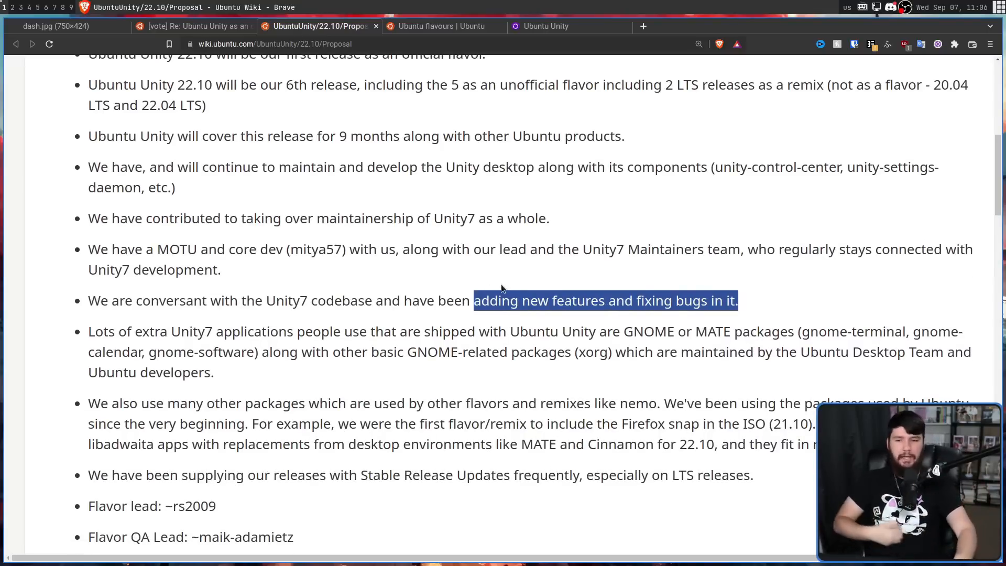
pyautogui.scroll(-3)
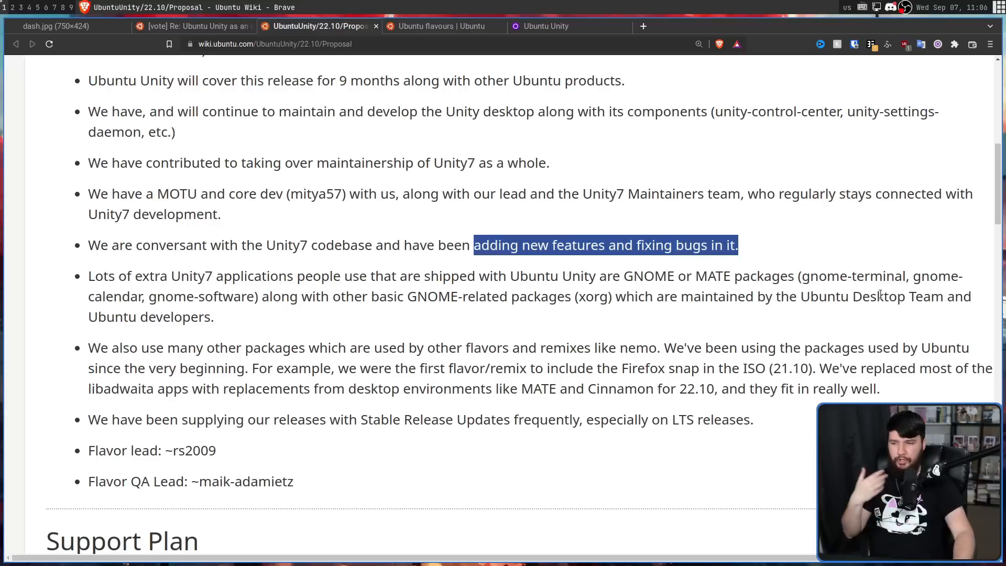
pyautogui.moveTo(477, 311)
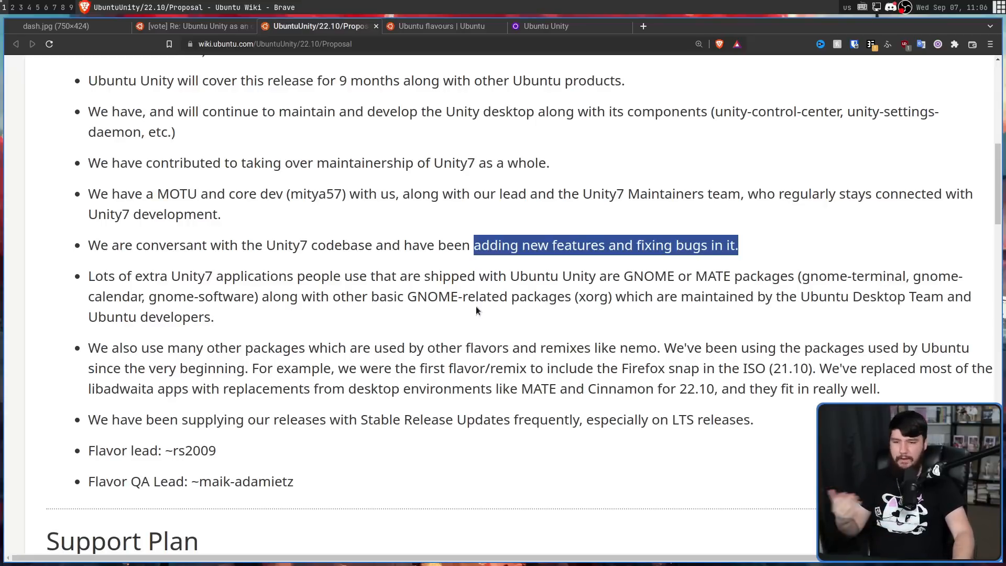
pyautogui.doubleClick(590, 296)
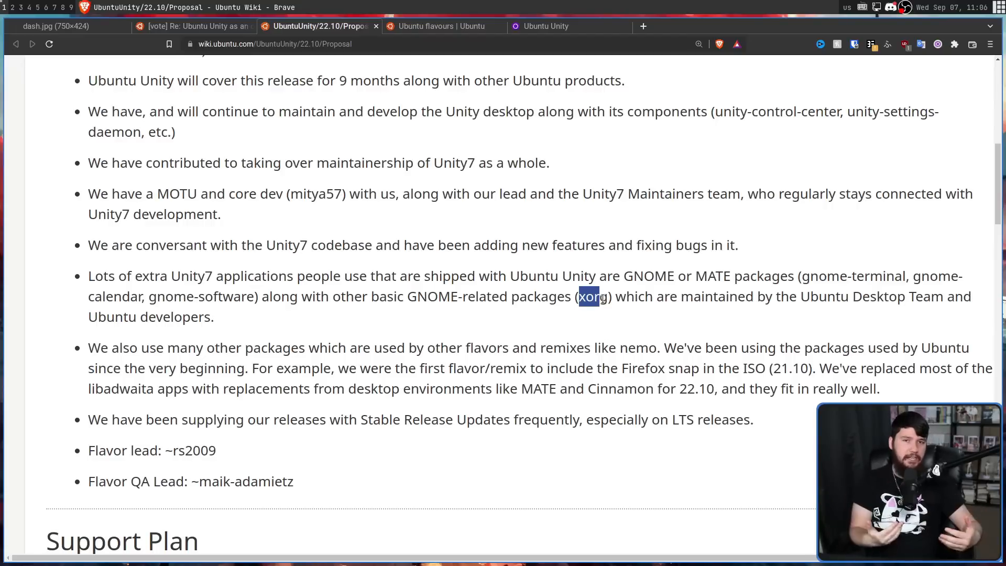
# Scroll the proposal page to the Support Plan section and its flavor-criteria heading
pyautogui.scroll(-3)
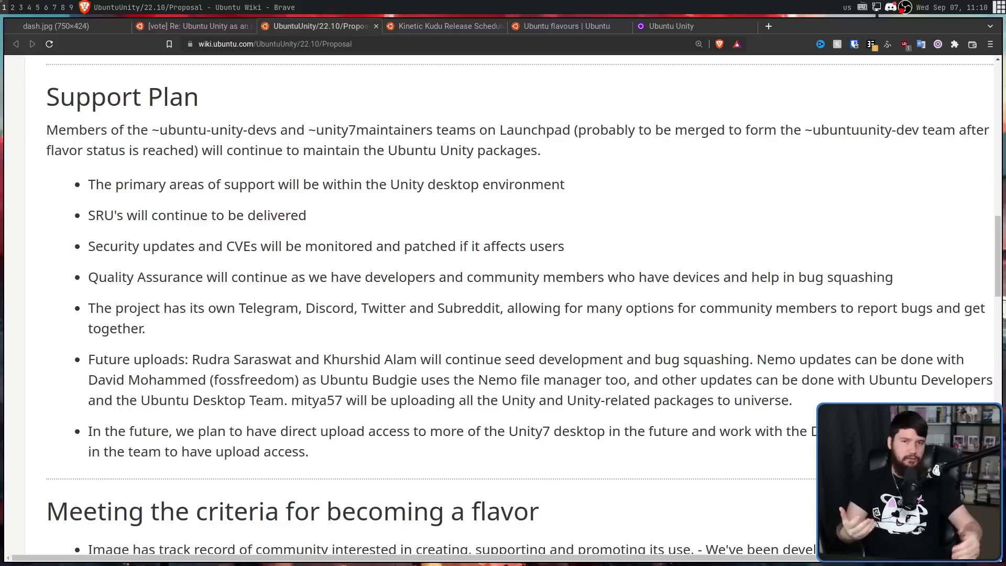
pyautogui.moveTo(333, 349)
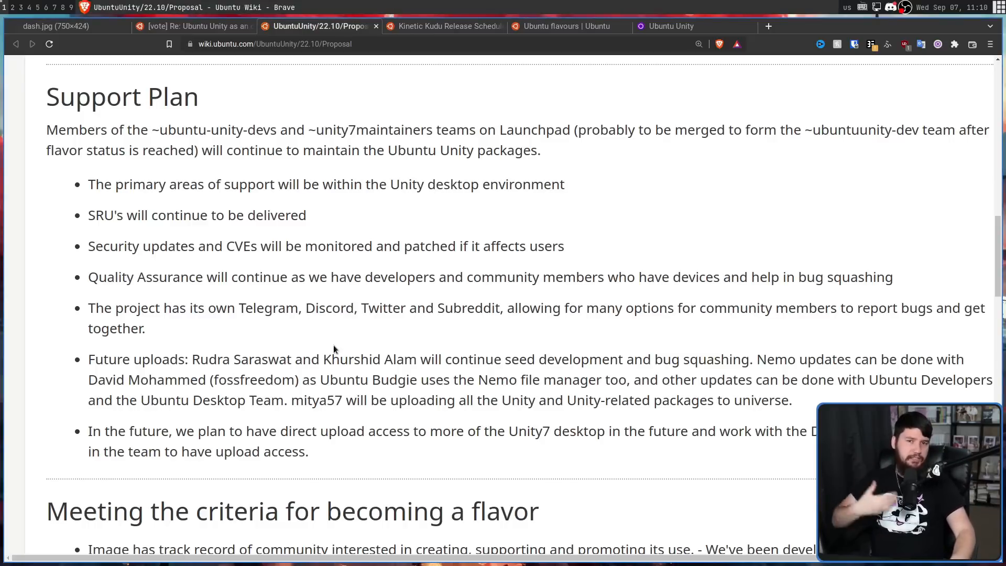
pyautogui.moveTo(447, 242)
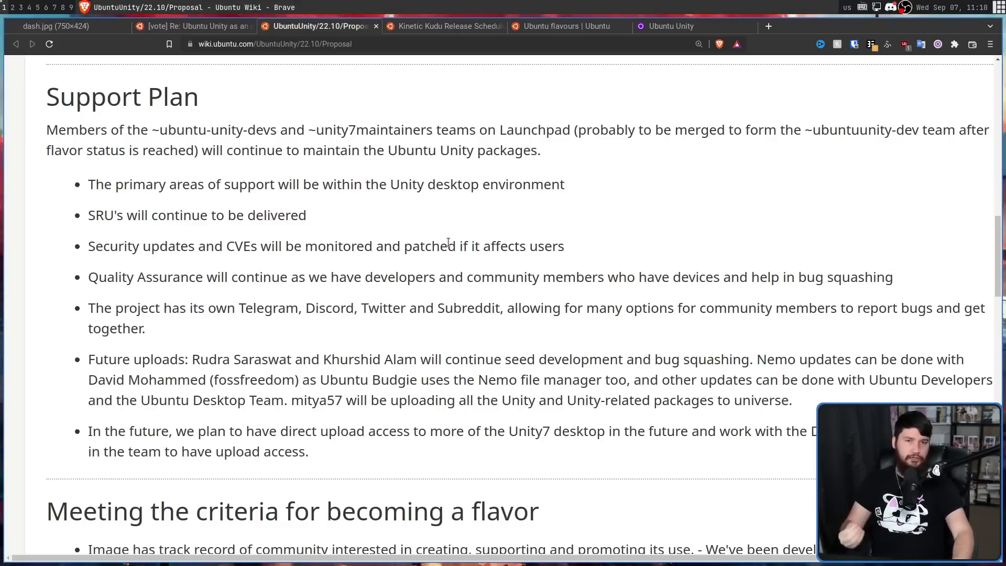
pyautogui.moveTo(303, 323)
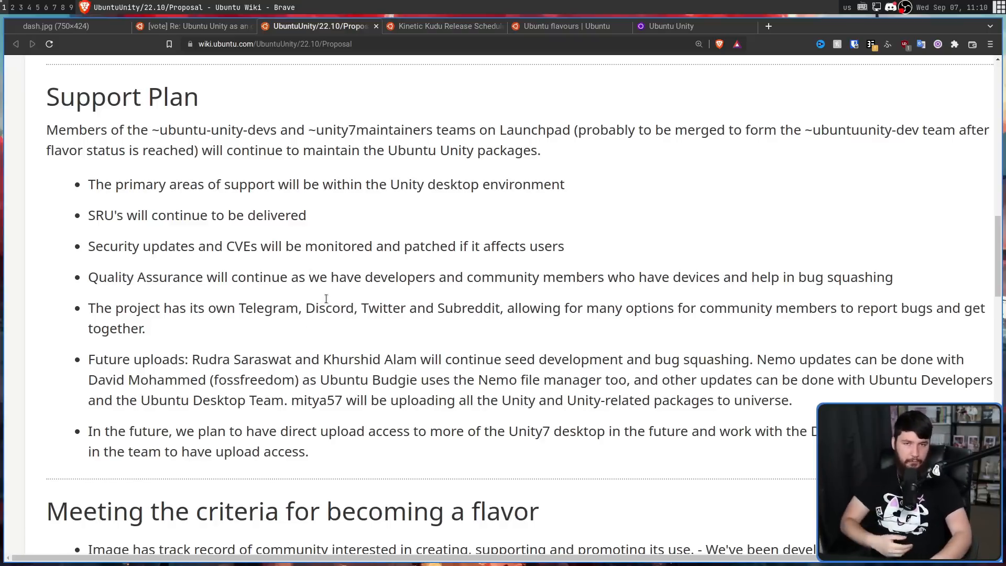
pyautogui.scroll(-3)
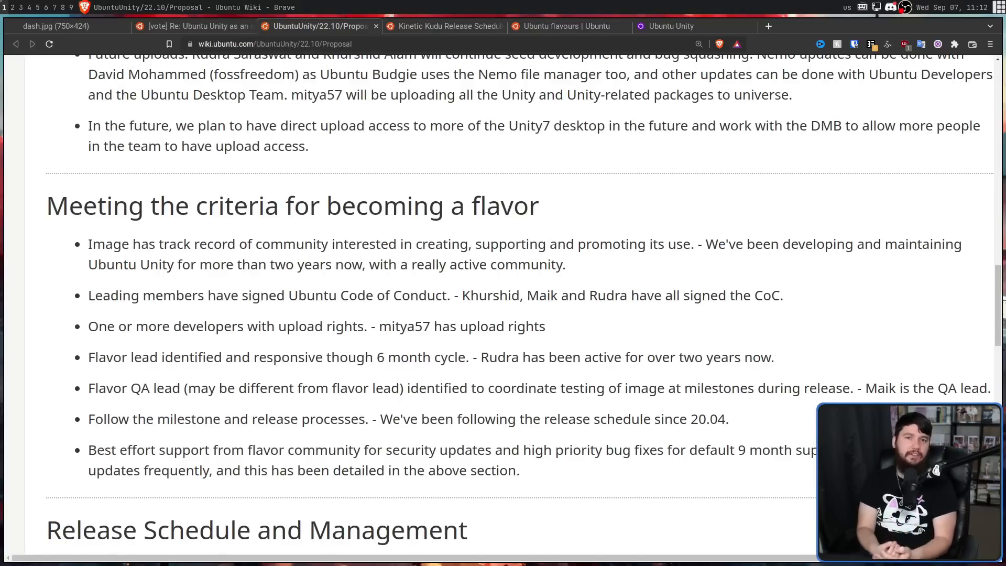
pyautogui.moveTo(87, 155)
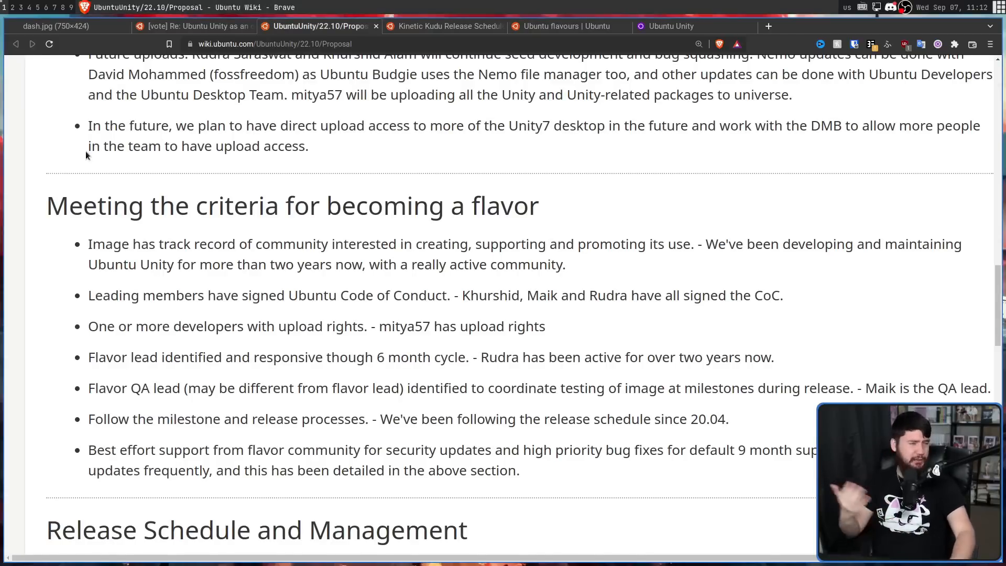
pyautogui.moveTo(690, 92)
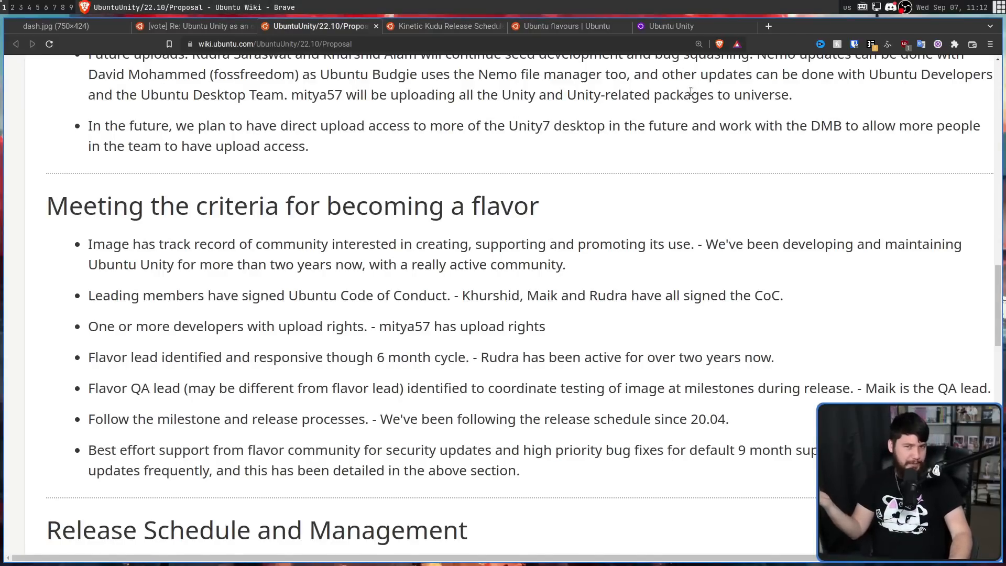
pyautogui.moveTo(654, 279)
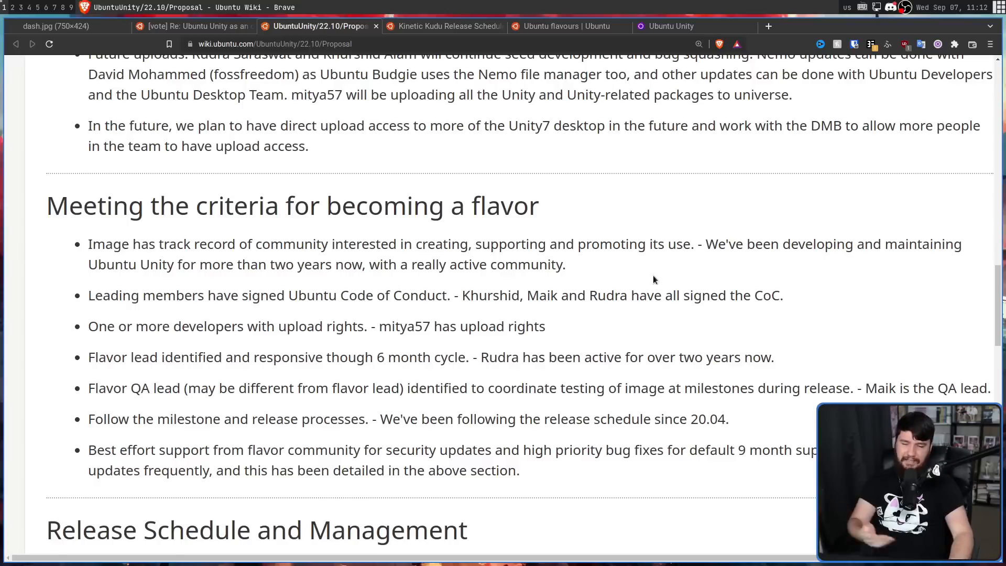
pyautogui.moveTo(743, 199)
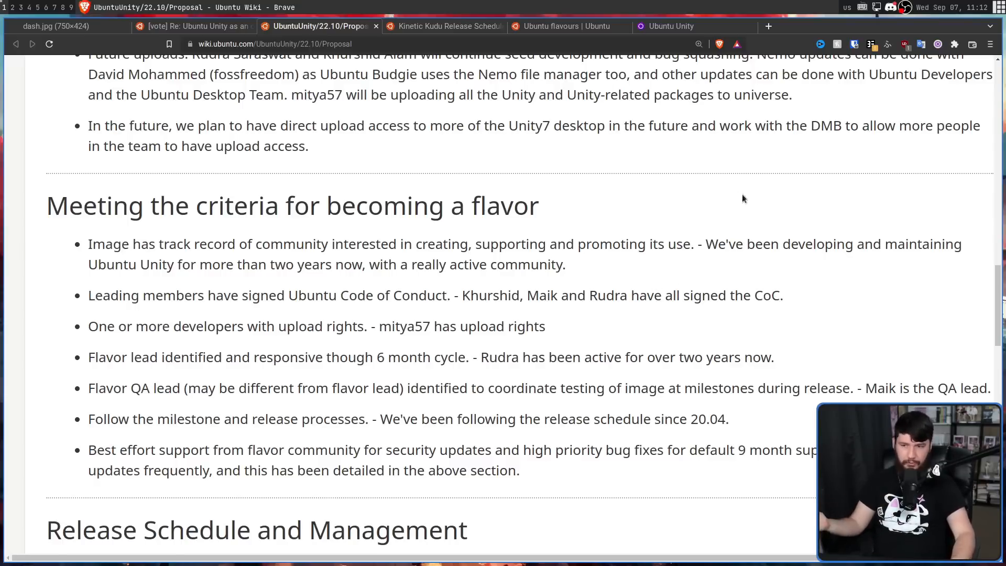
pyautogui.moveTo(446, 300)
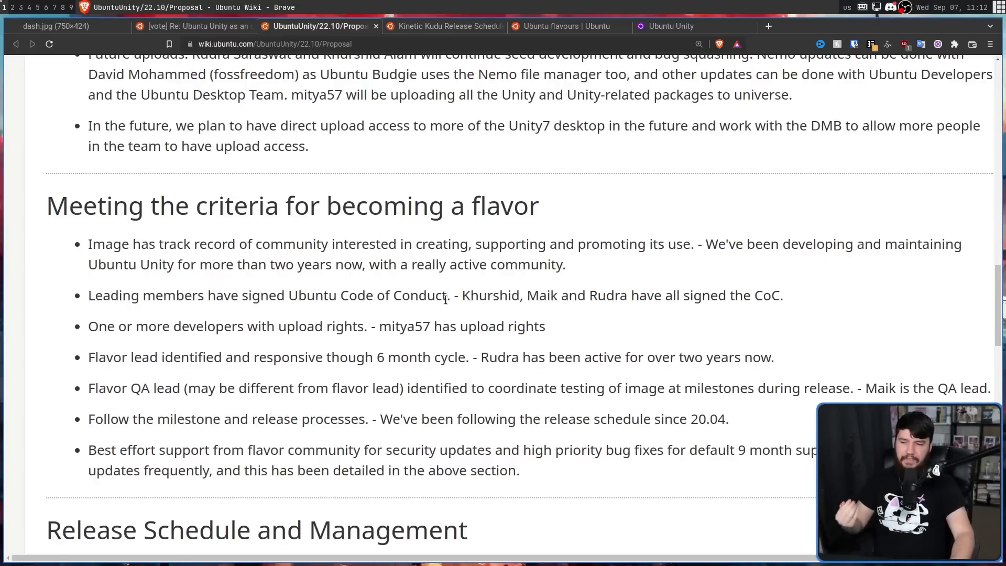
pyautogui.moveTo(380, 318)
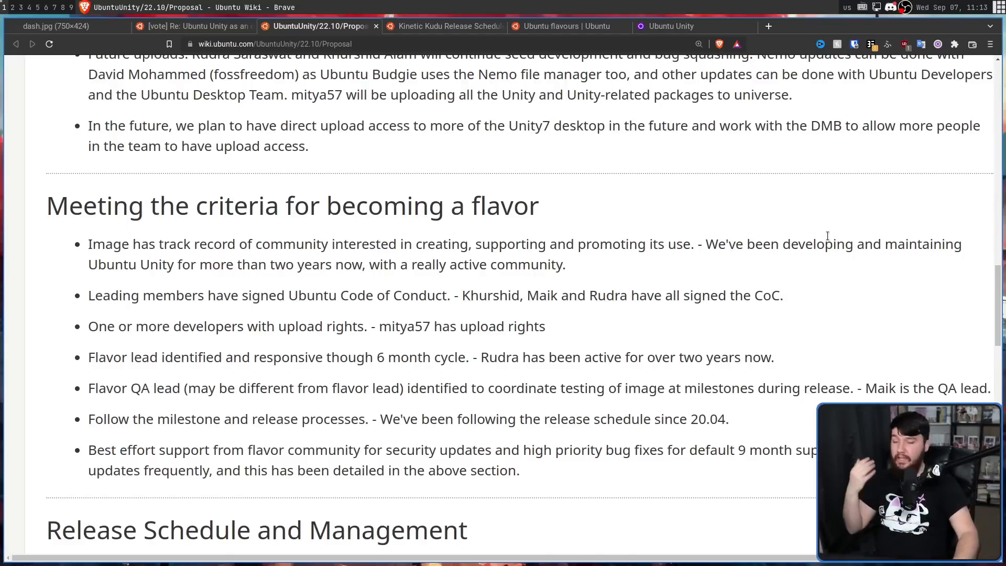
pyautogui.moveTo(805, 289)
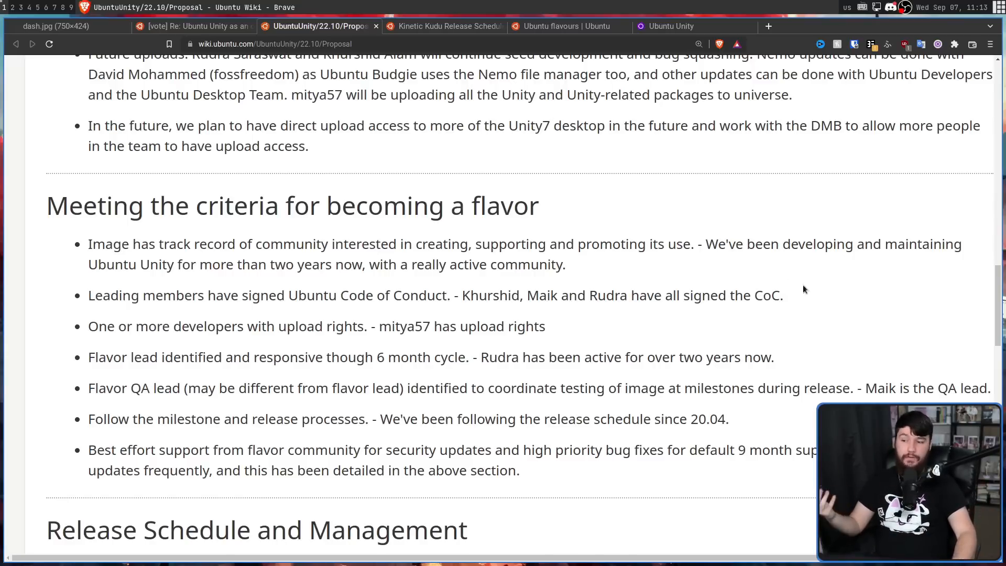
pyautogui.moveTo(190, 402)
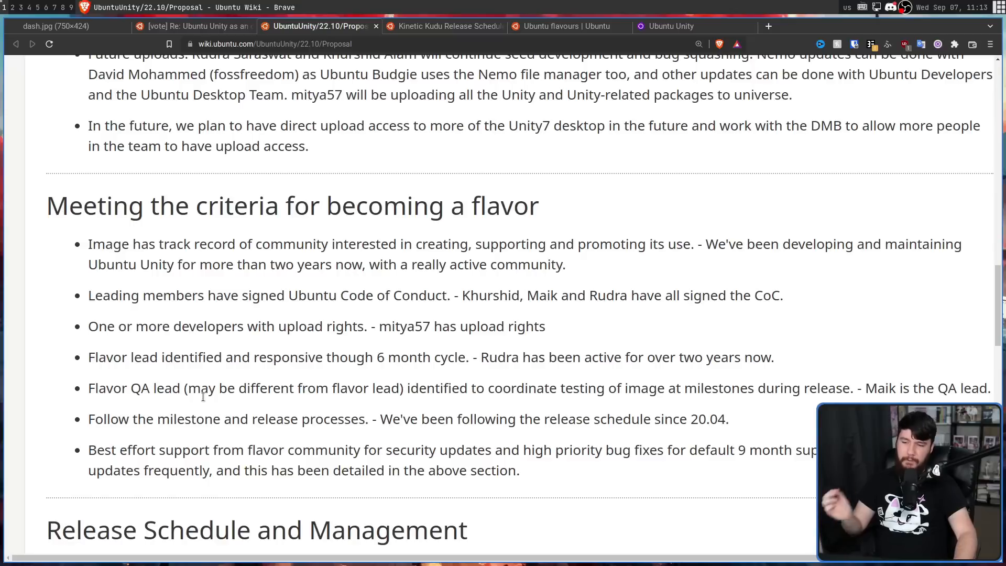
pyautogui.moveTo(639, 374)
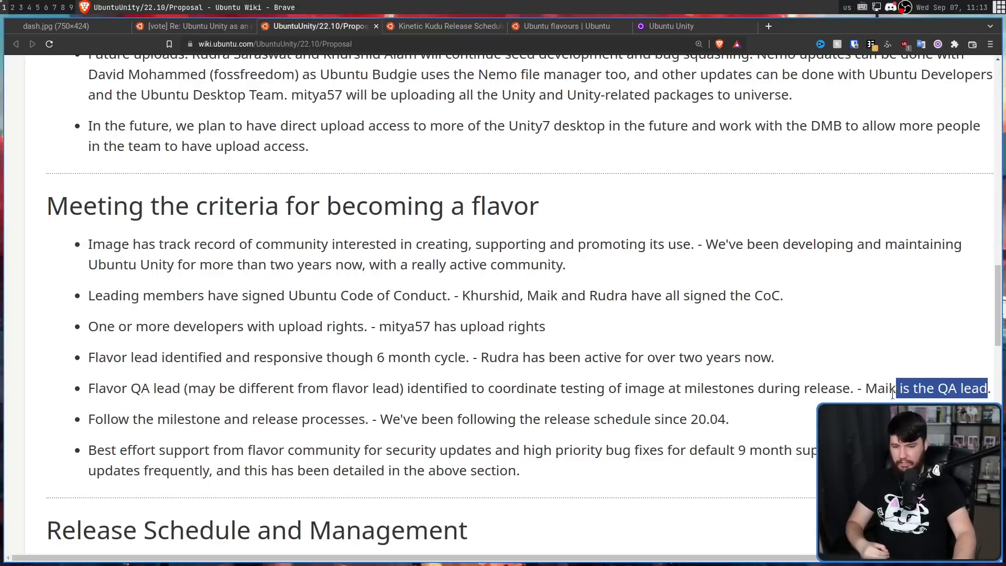
pyautogui.click(420, 371)
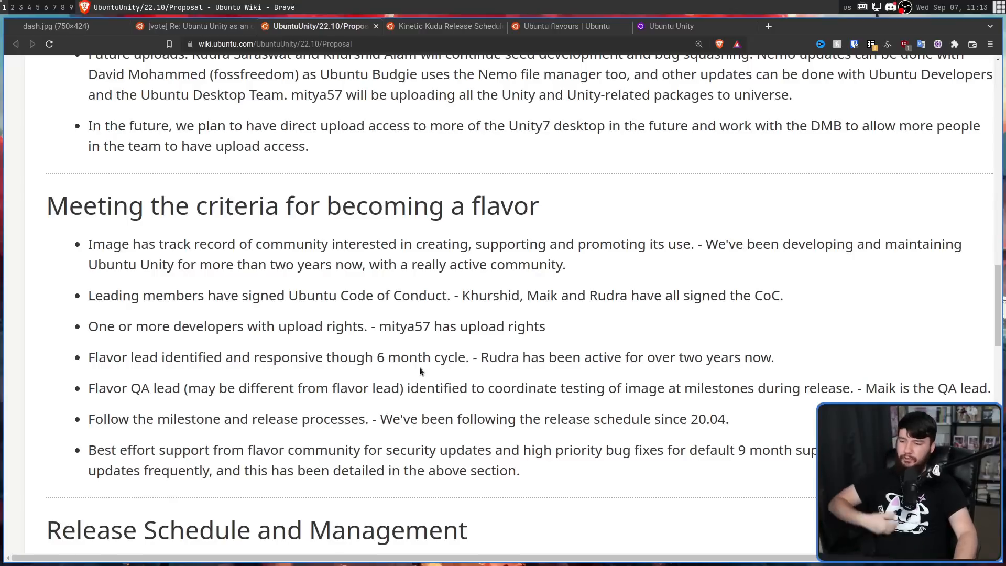
pyautogui.moveTo(420, 363)
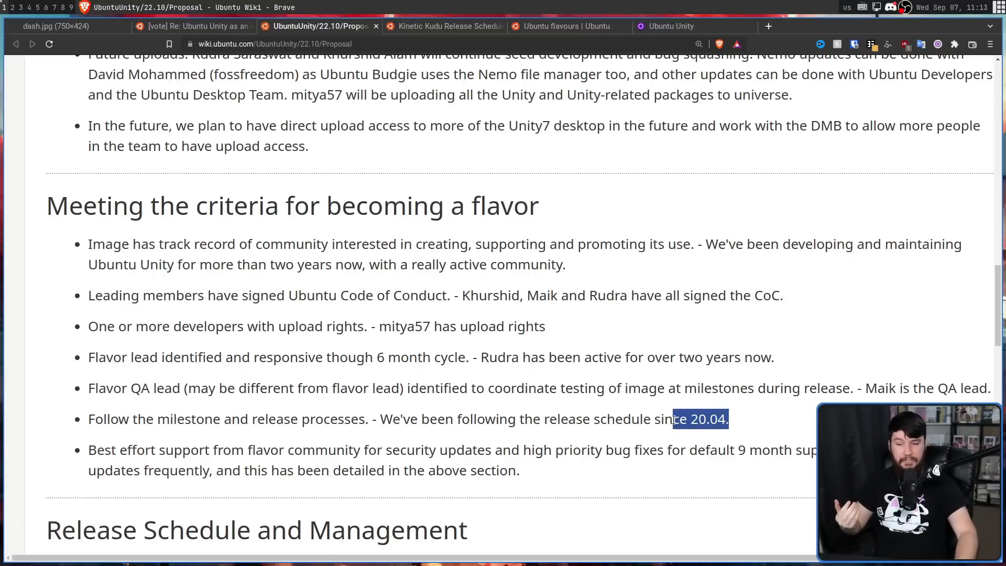
pyautogui.click(231, 419)
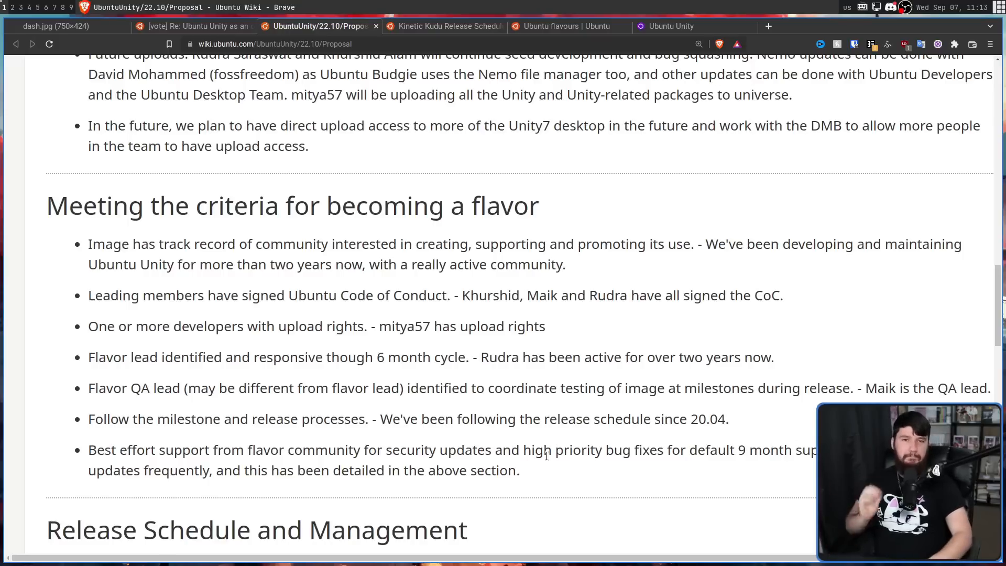
# Skim the Kinetic Kudu release schedule, then return to the proposal's Release Schedule dates
pyautogui.scroll(-3)
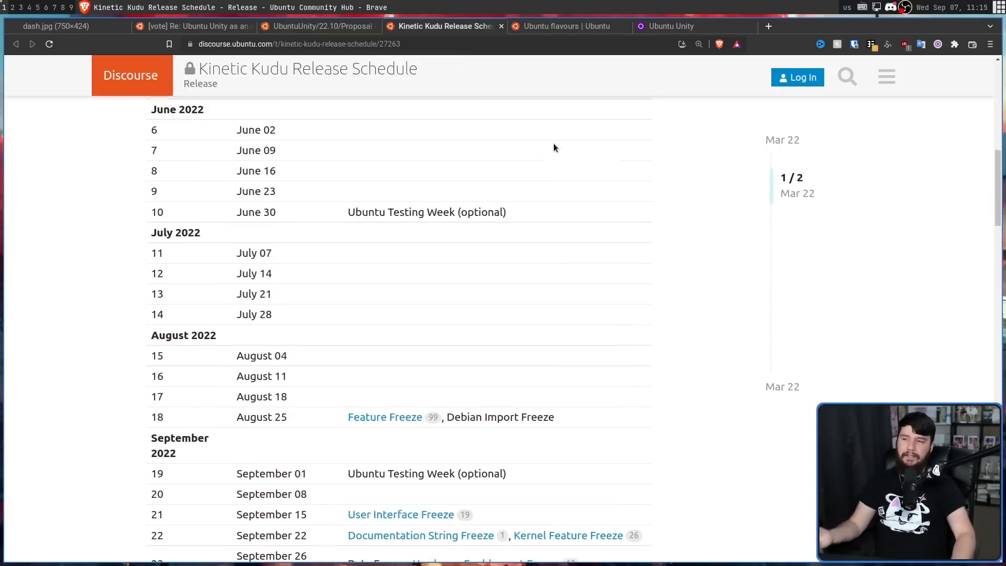
pyautogui.scroll(3)
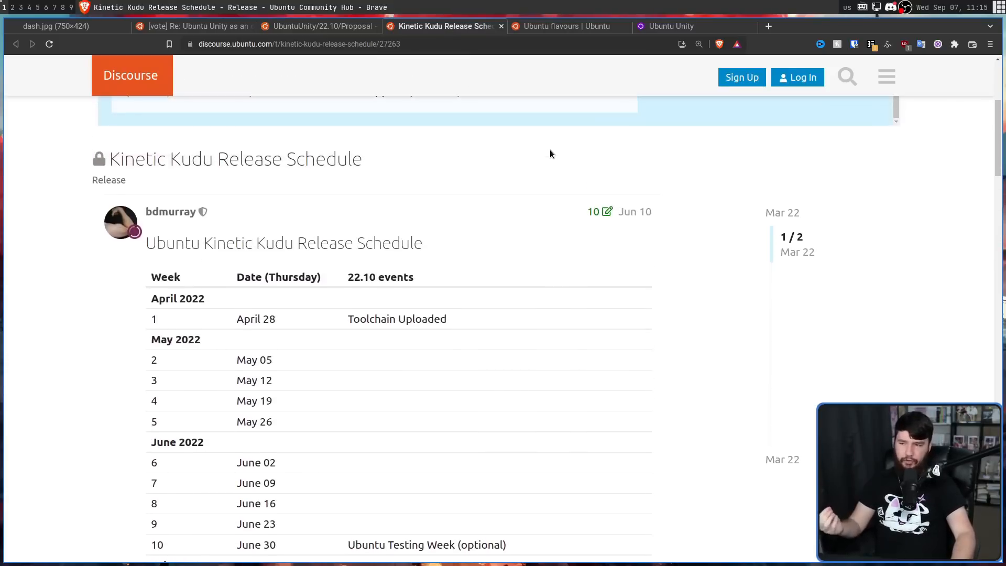
pyautogui.scroll(-3)
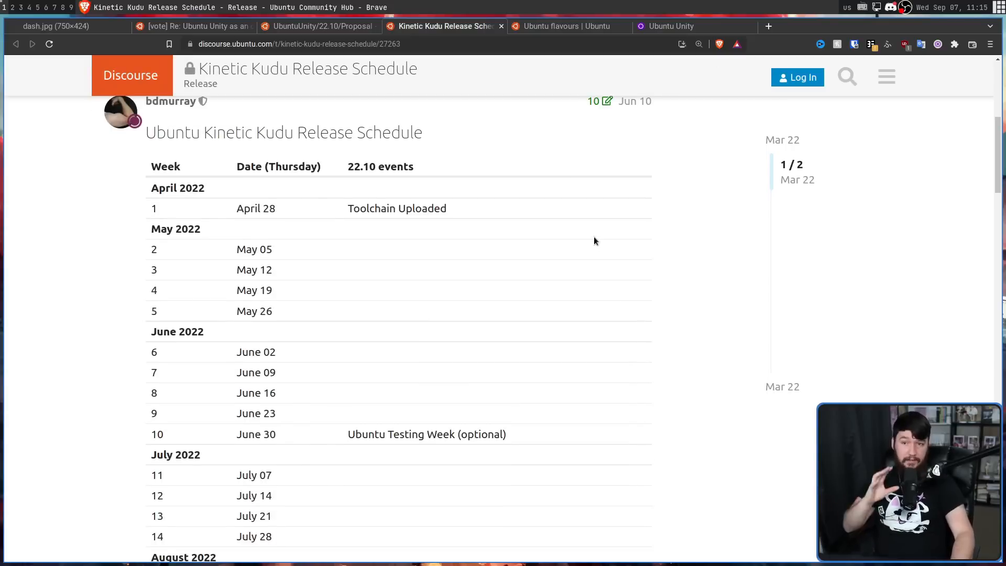
pyautogui.scroll(-3)
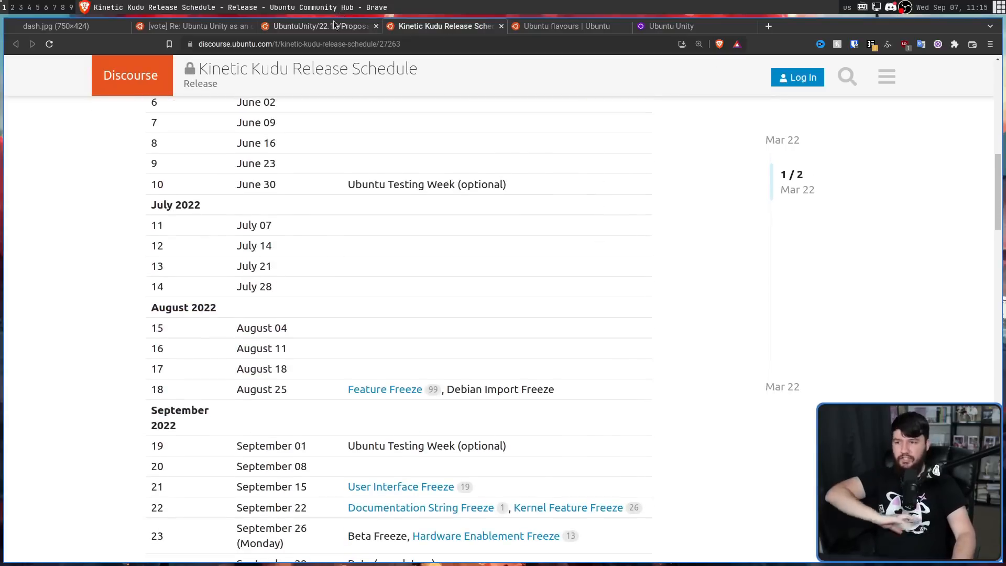
pyautogui.click(319, 26)
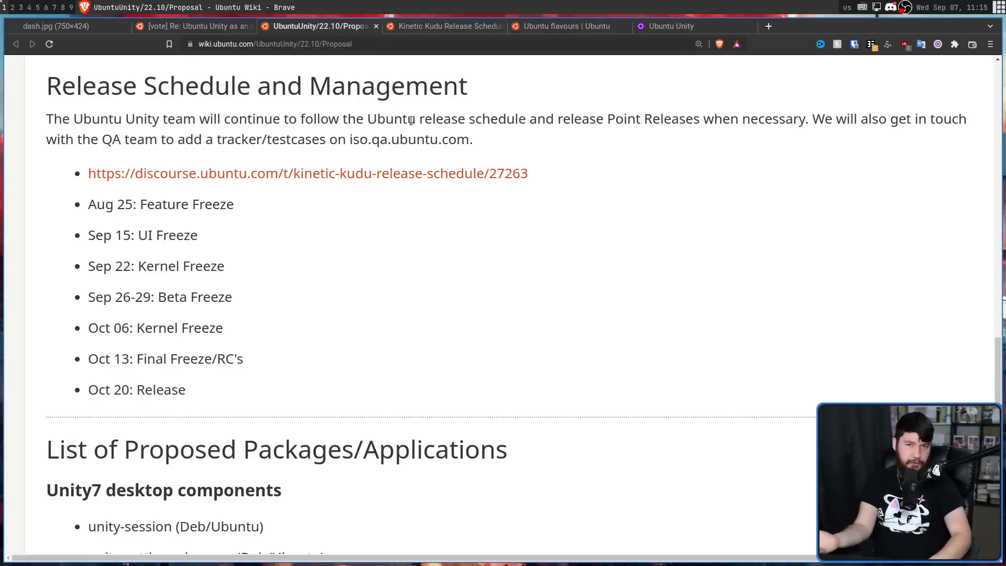
# Read the Technical Board's quoted feedback in the vote thread, highlighting key phrases
pyautogui.click(192, 26)
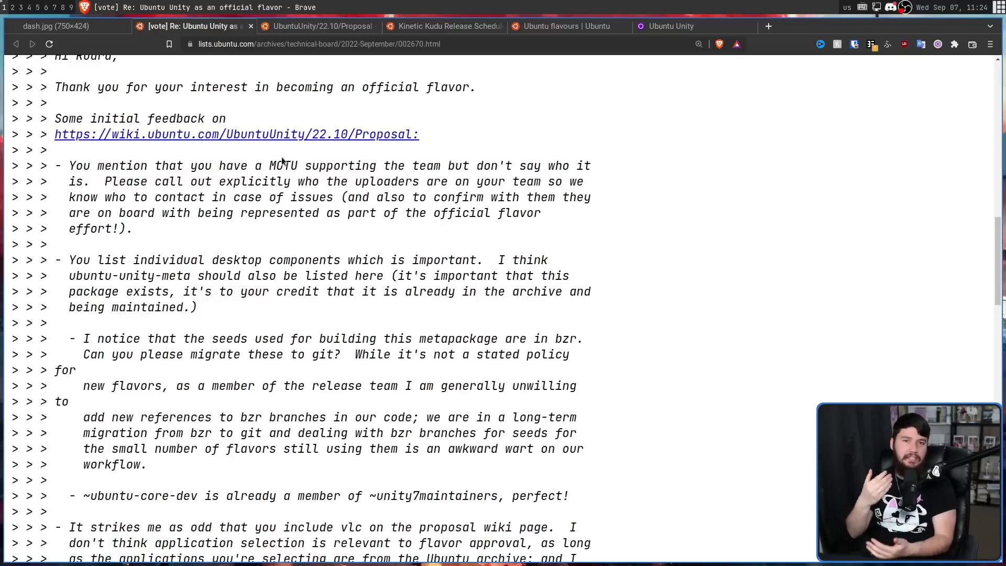
pyautogui.moveTo(350, 225)
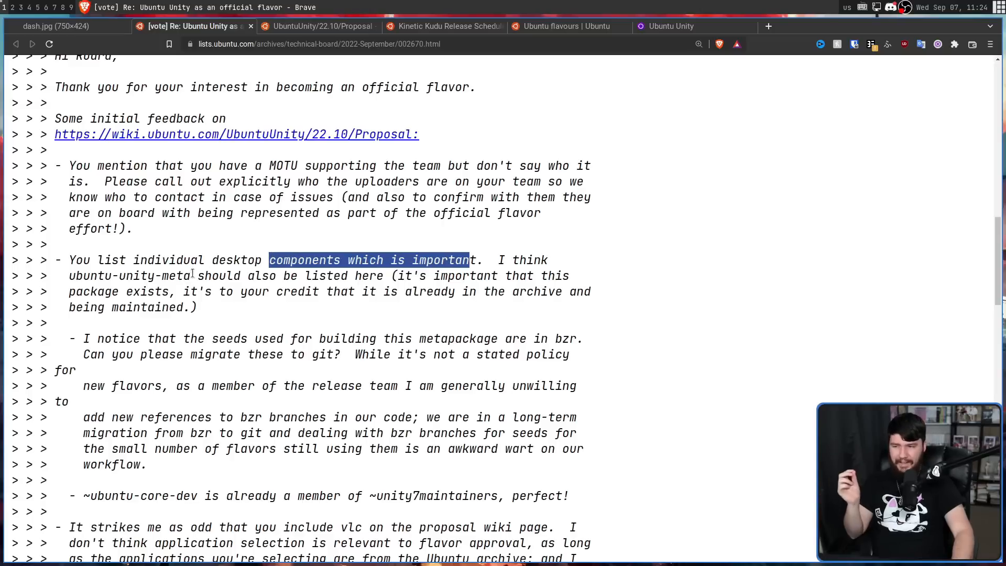
pyautogui.doubleClick(128, 276)
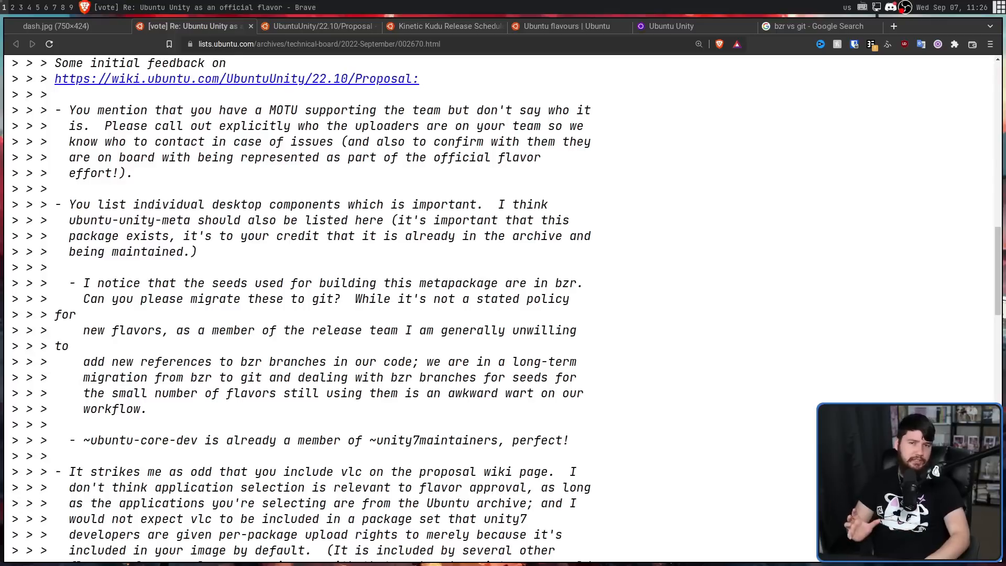
pyautogui.moveTo(601, 297)
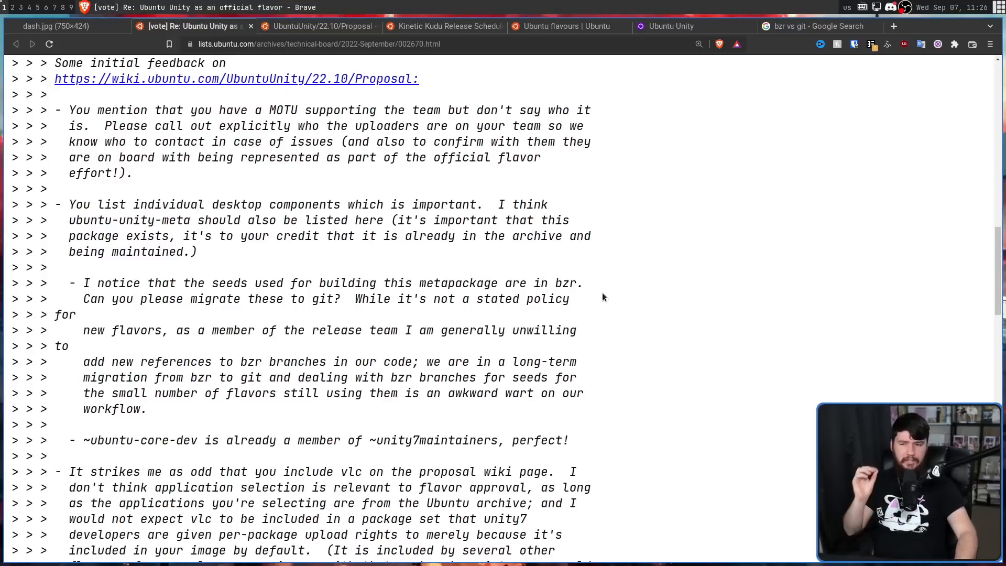
pyautogui.doubleClick(564, 283)
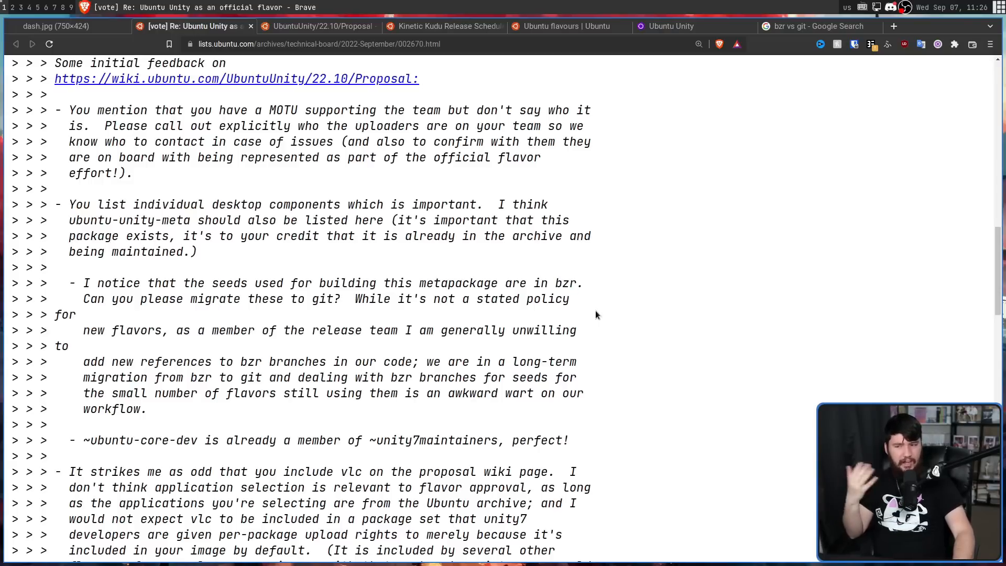
pyautogui.scroll(-3)
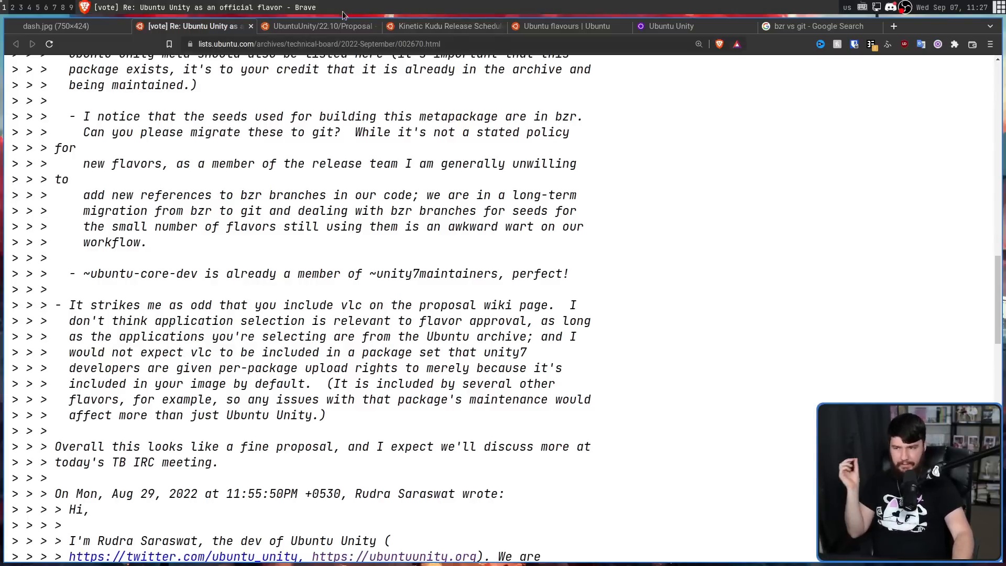
# Scroll the wiki proposal to its List of Proposed Packages with the Unity7 components
pyautogui.click(317, 26)
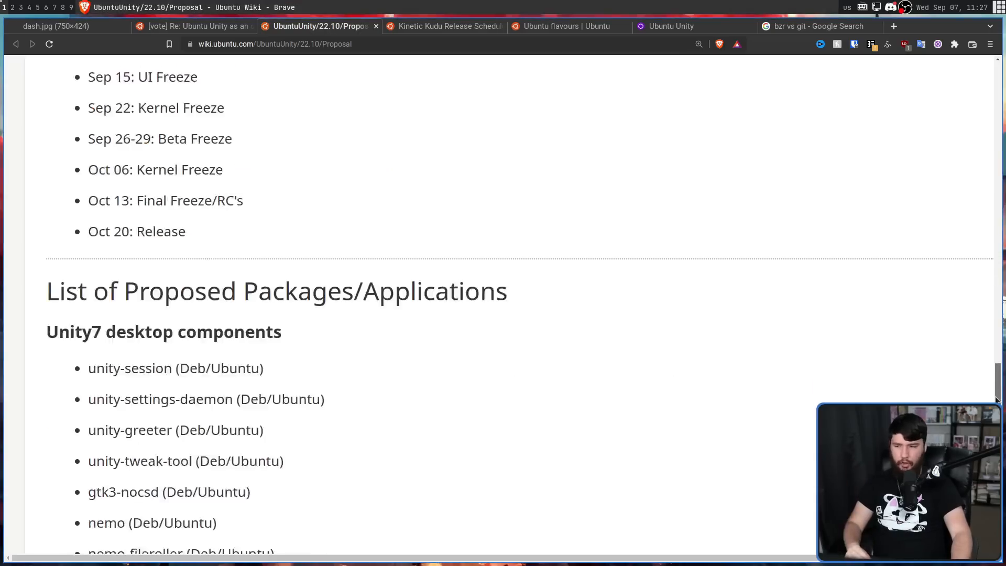
pyautogui.scroll(-3)
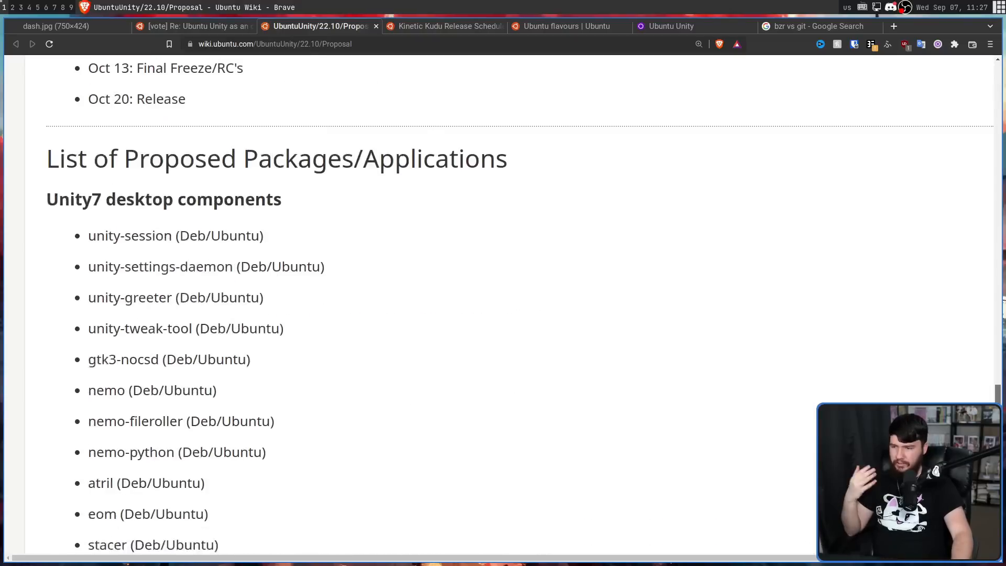
pyautogui.scroll(-3)
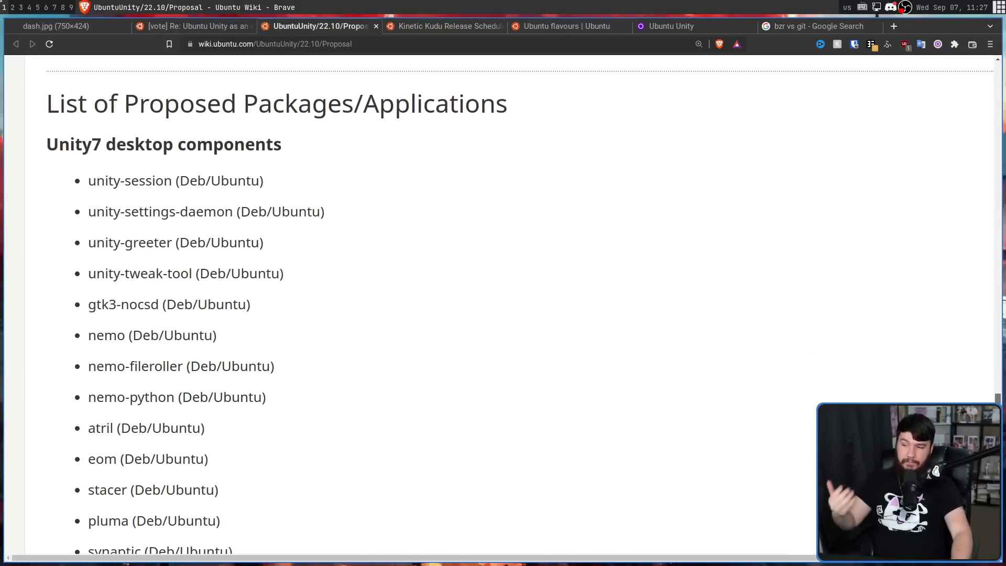
pyautogui.scroll(-3)
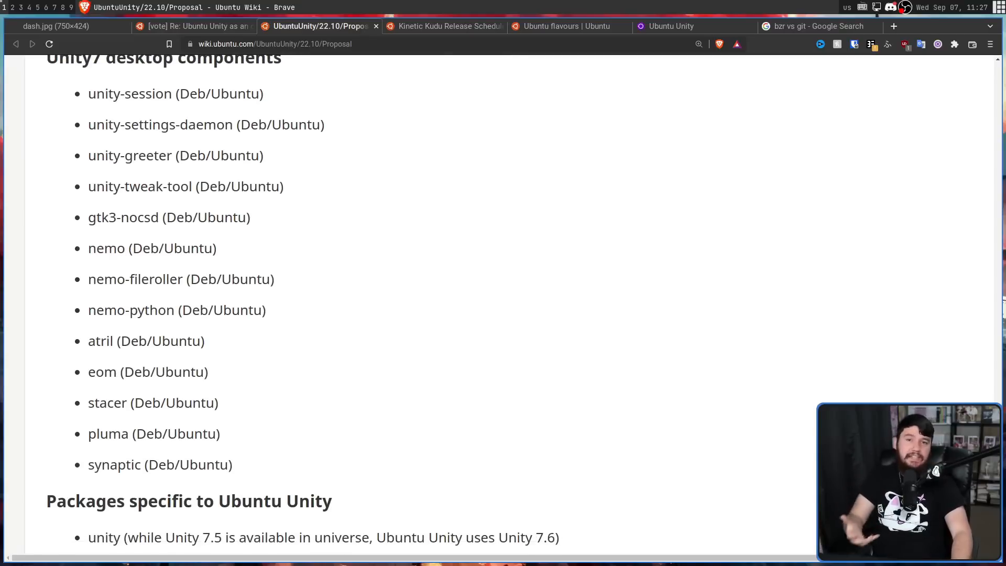
pyautogui.scroll(3)
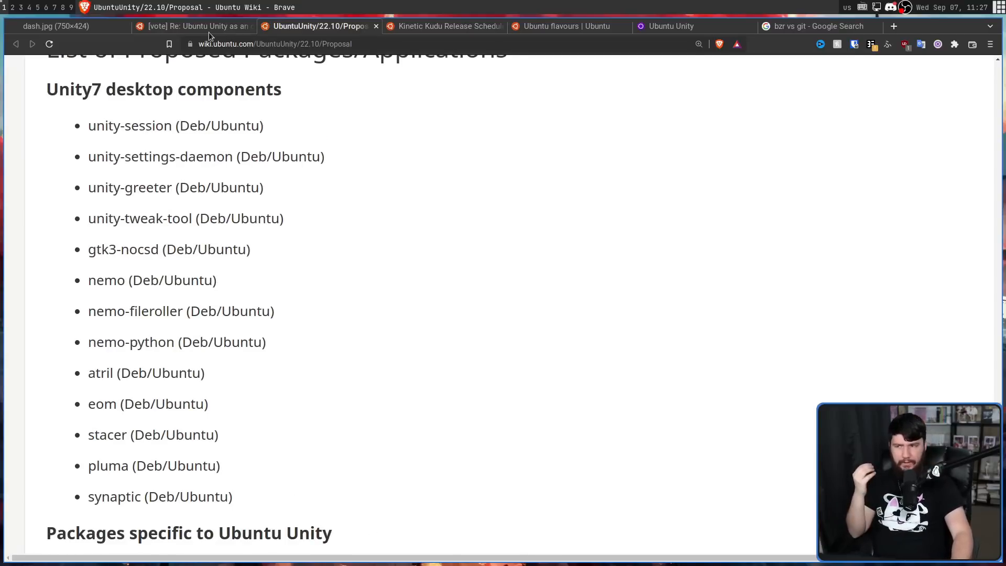
# Scroll the vote thread back up to the top reply with both +1 votes for Ubuntu Unity
pyautogui.click(193, 26)
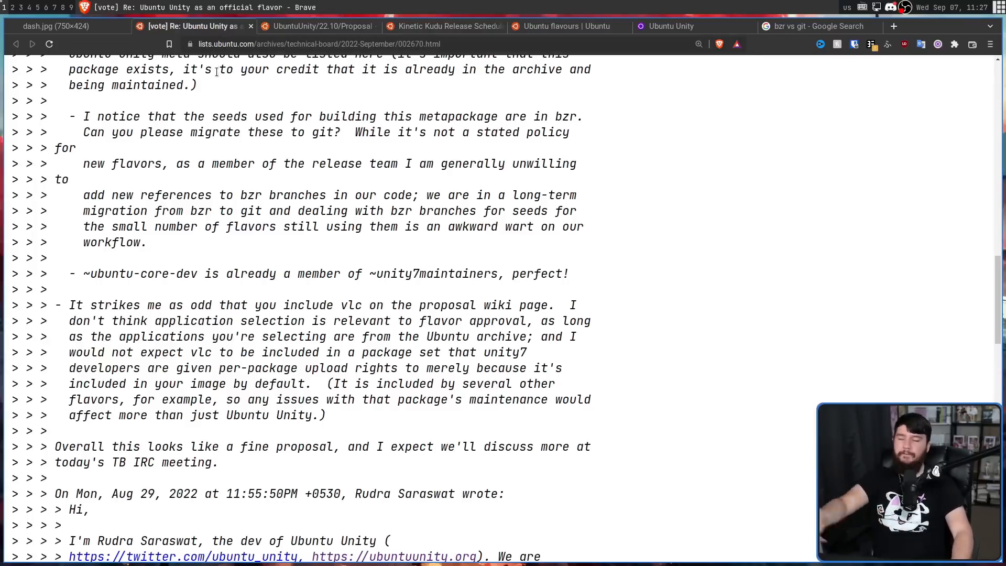
pyautogui.moveTo(260, 103)
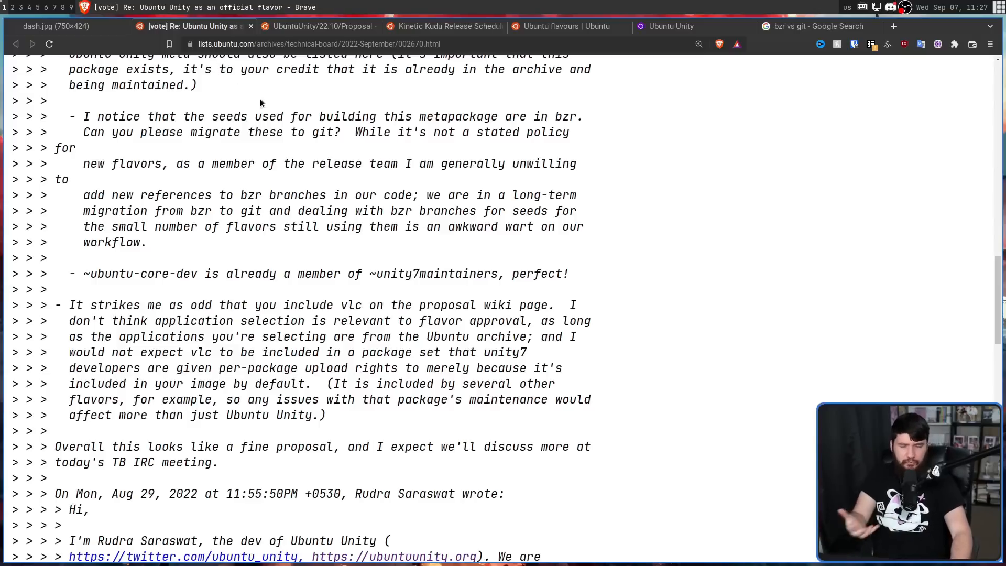
pyautogui.moveTo(728, 234)
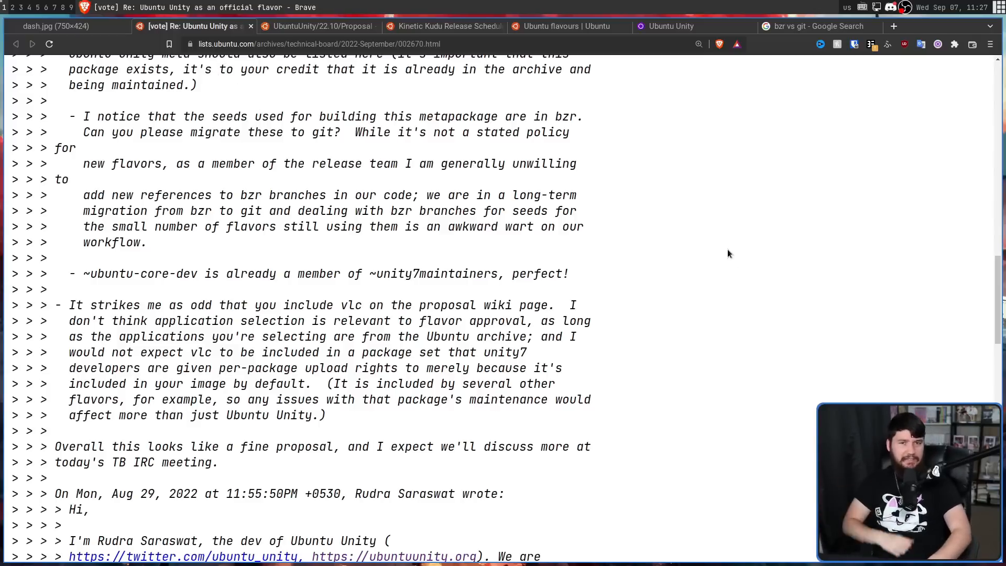
pyautogui.scroll(3)
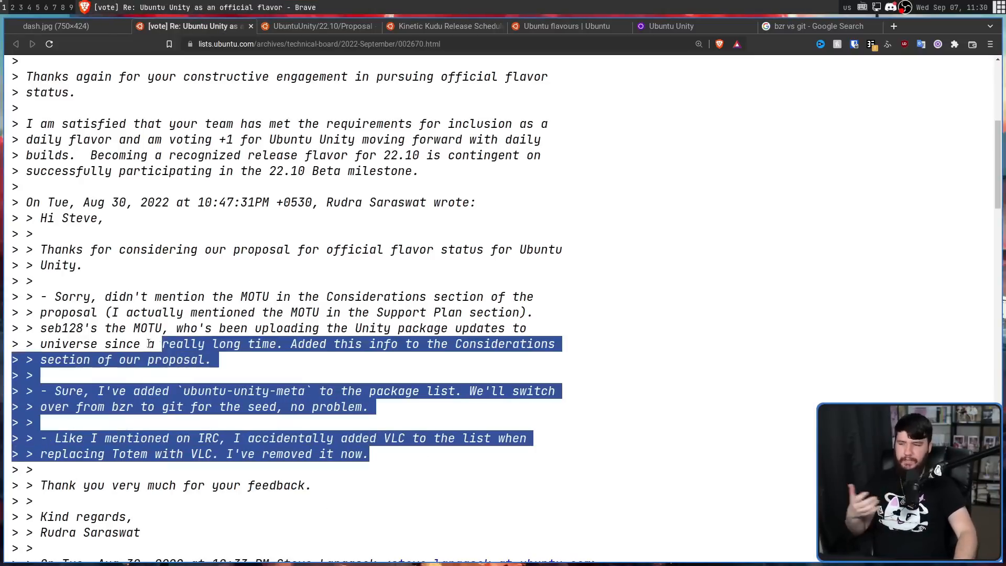
pyautogui.scroll(3)
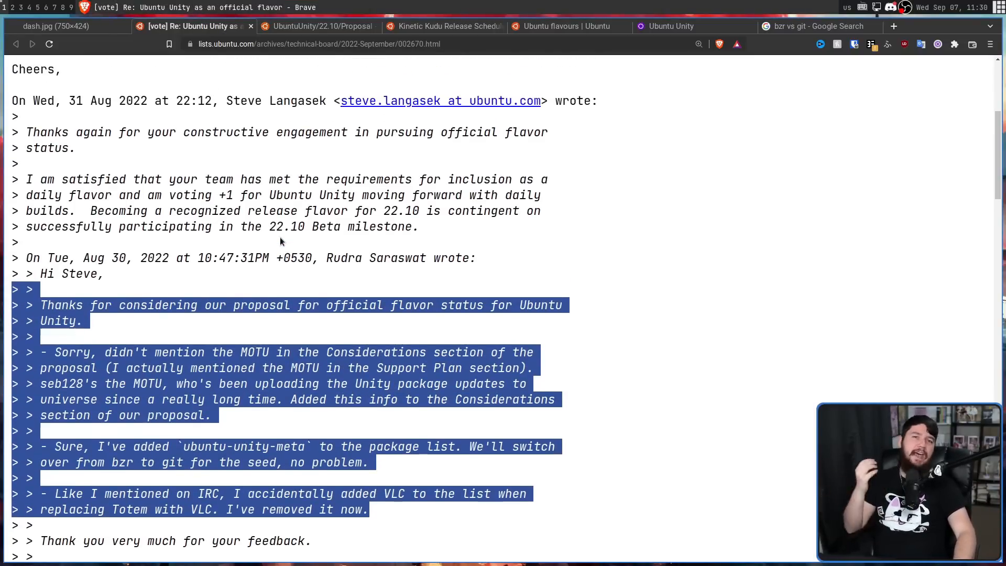
pyautogui.scroll(3)
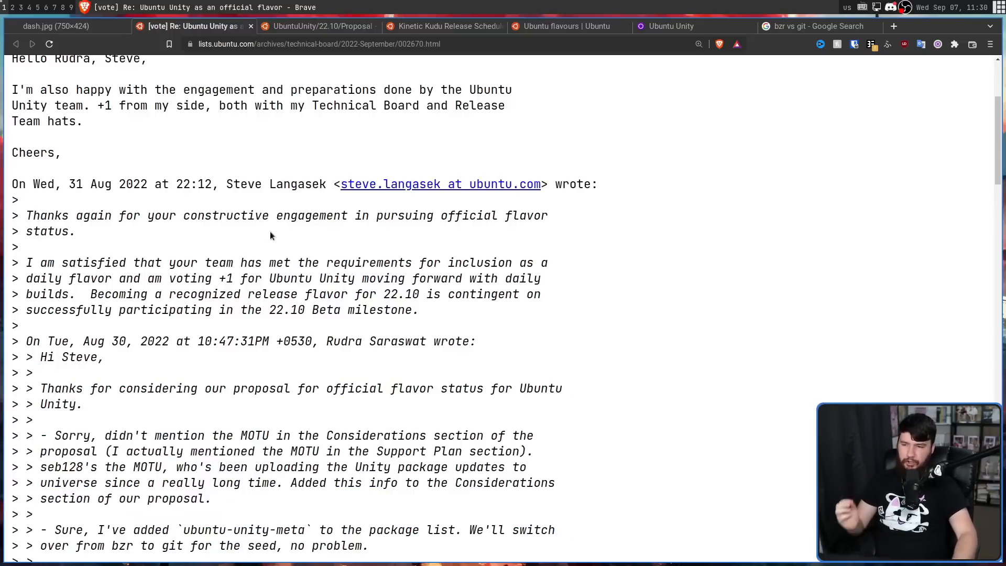
pyautogui.moveTo(197, 258)
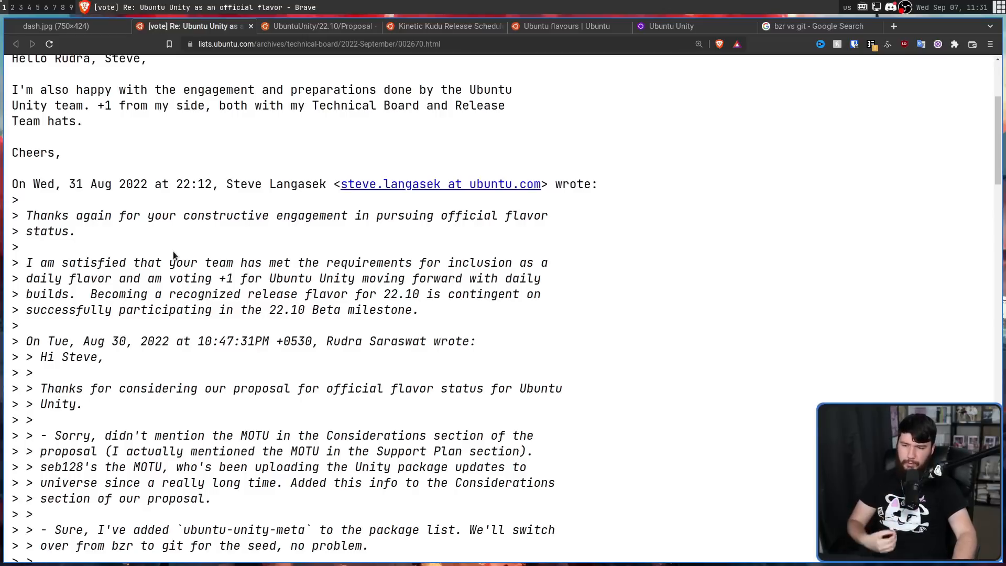
pyautogui.scroll(3)
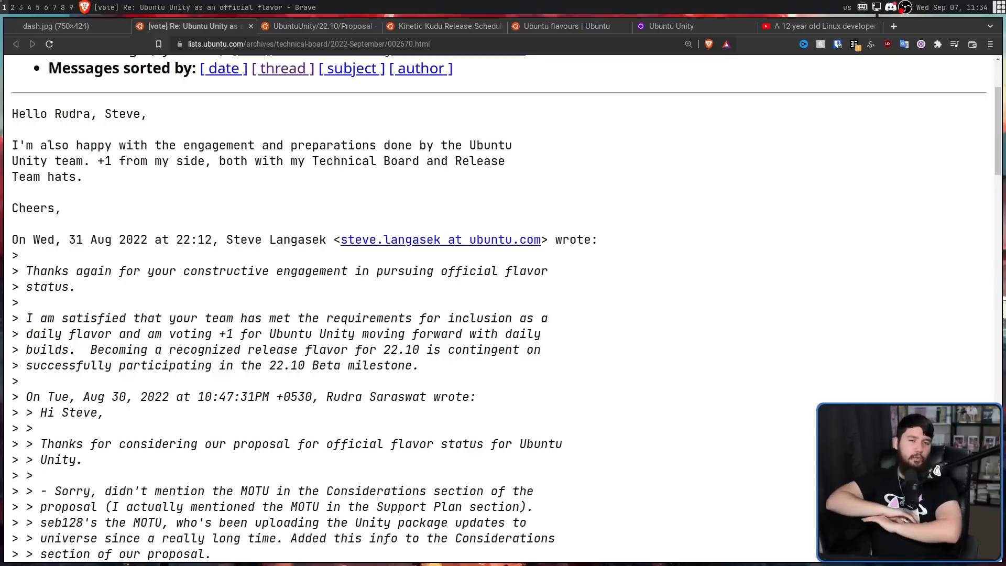
pyautogui.moveTo(845, 5)
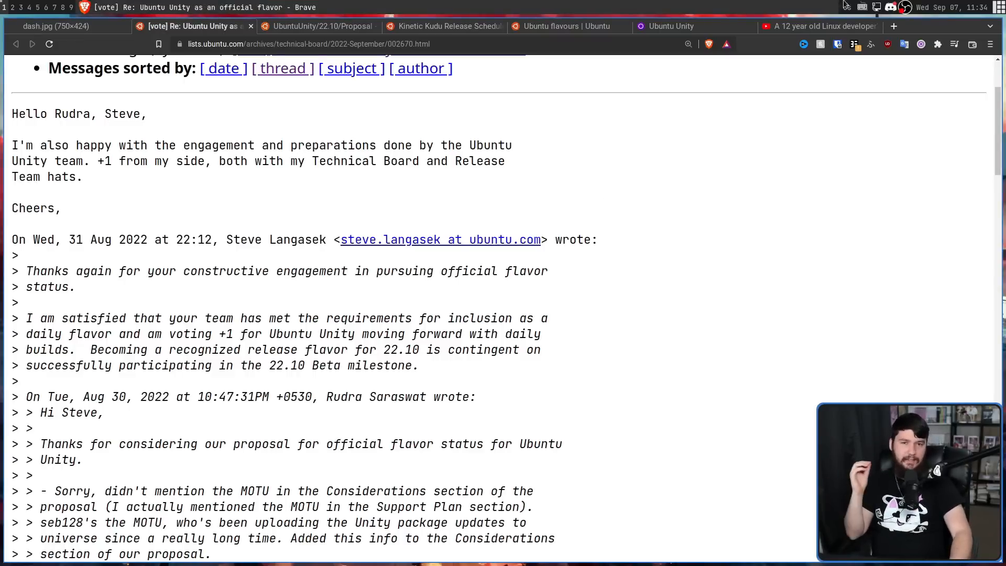
# Show the YouTube video about 12-year-old Linux developer Rudra Saraswat
pyautogui.click(814, 27)
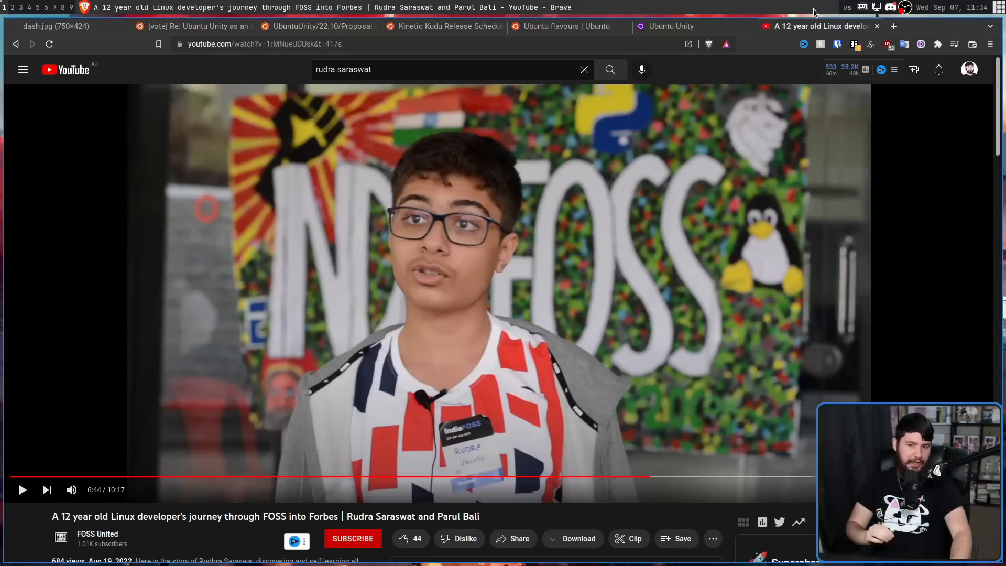
pyautogui.moveTo(820, 26)
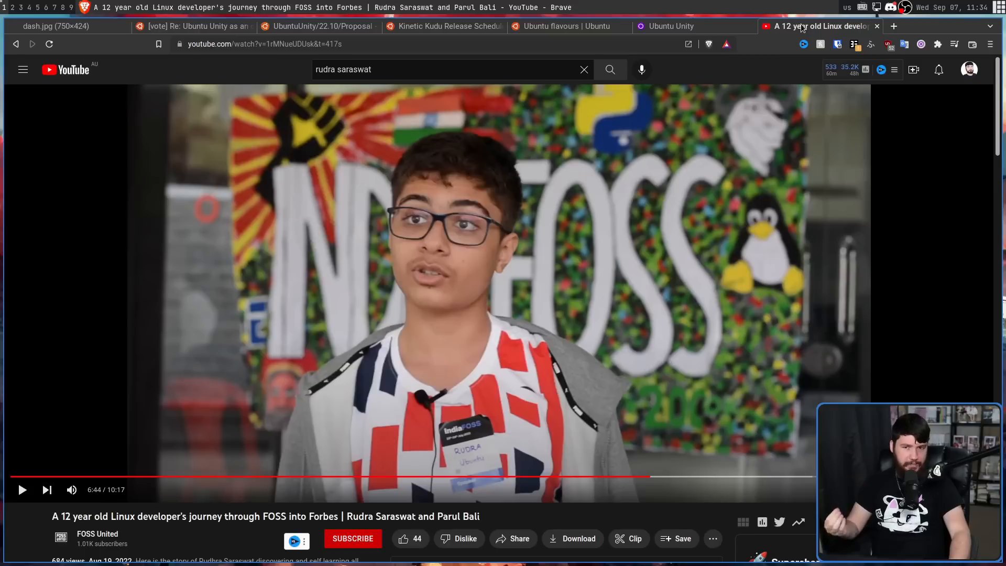
pyautogui.moveTo(800, 38)
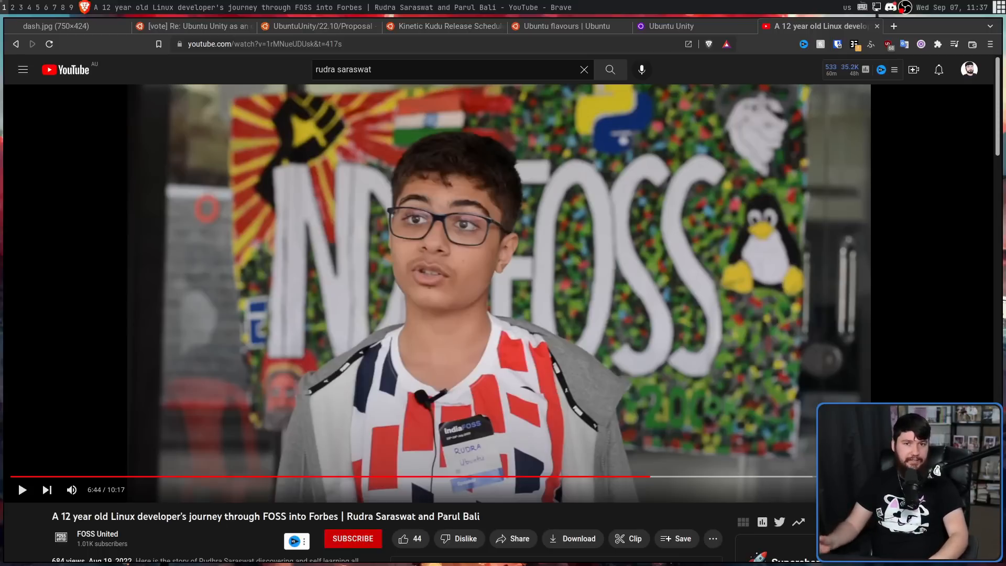
# Revisit the vote message and highlight phrases about 22.10 and the Beta milestone
pyautogui.click(192, 26)
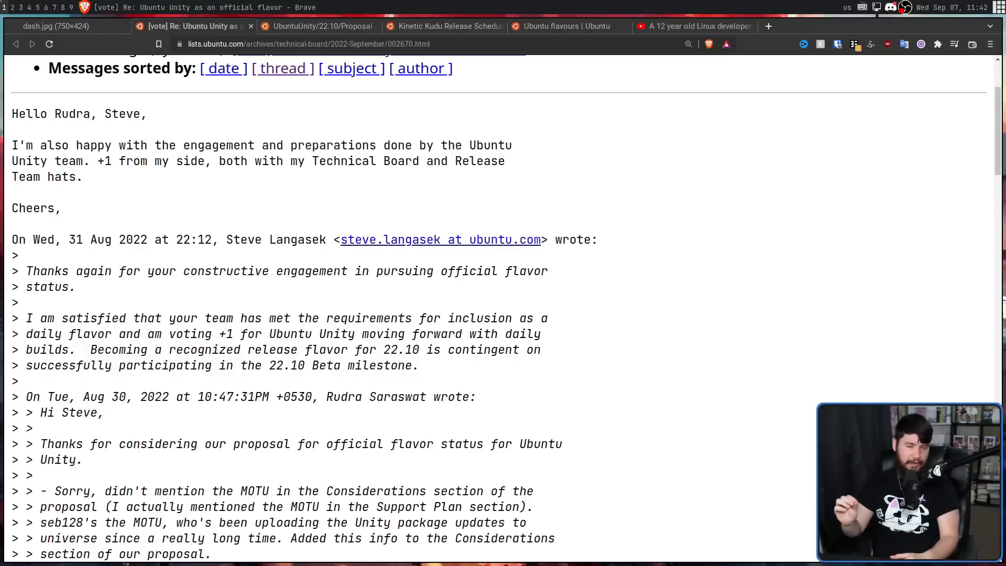
pyautogui.moveTo(414, 229)
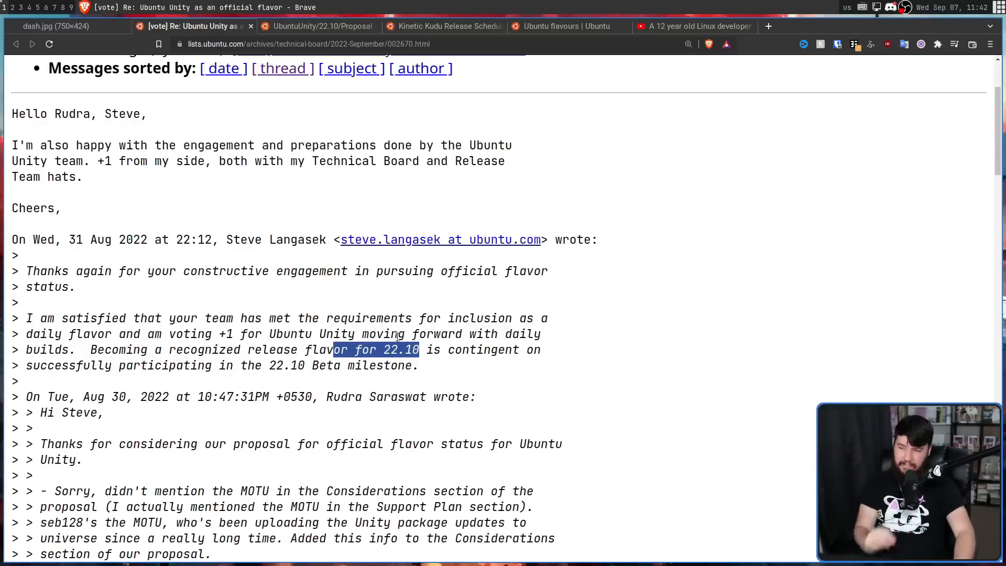
pyautogui.moveTo(423, 373)
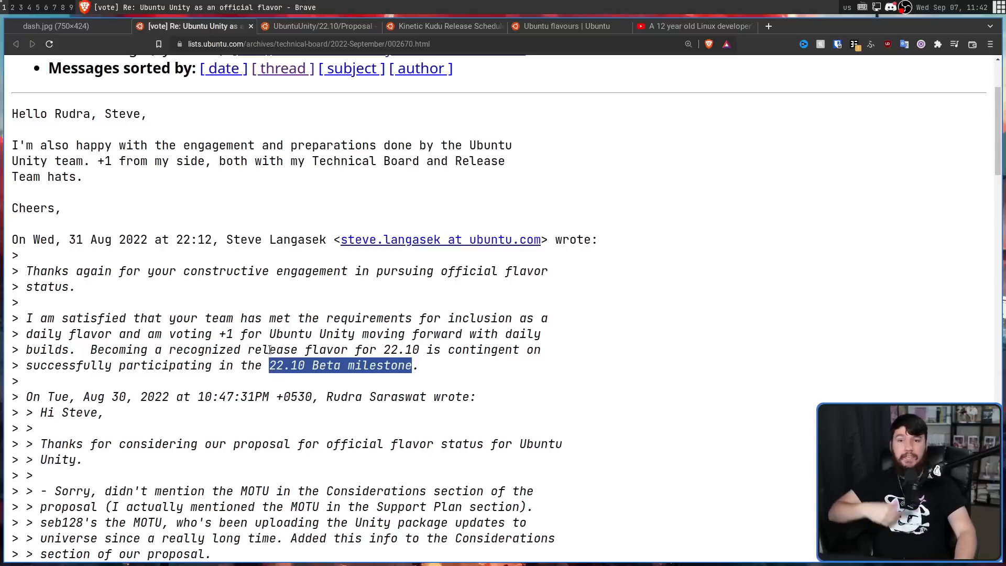
pyautogui.click(459, 372)
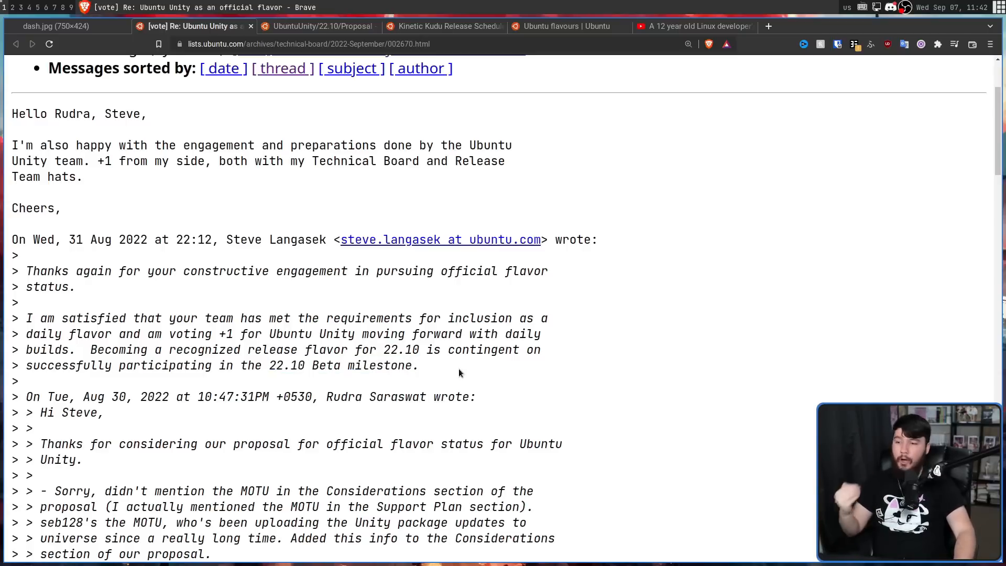
pyautogui.doubleClick(340, 365)
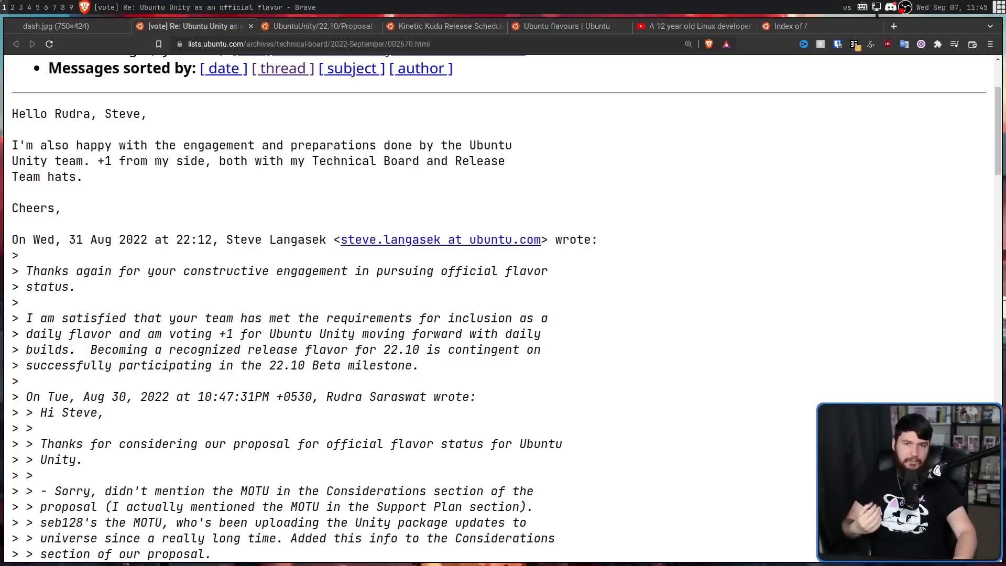
# View the cdimage.ubuntu.com 'Index of /' listing of flavour folders, daily-canary to xubuntu
pyautogui.click(788, 26)
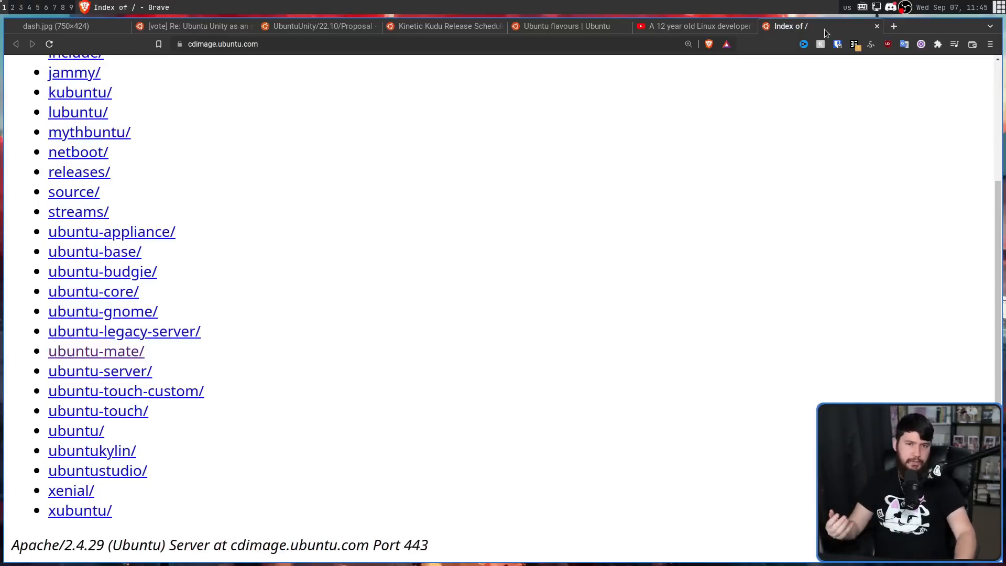
pyautogui.moveTo(231, 280)
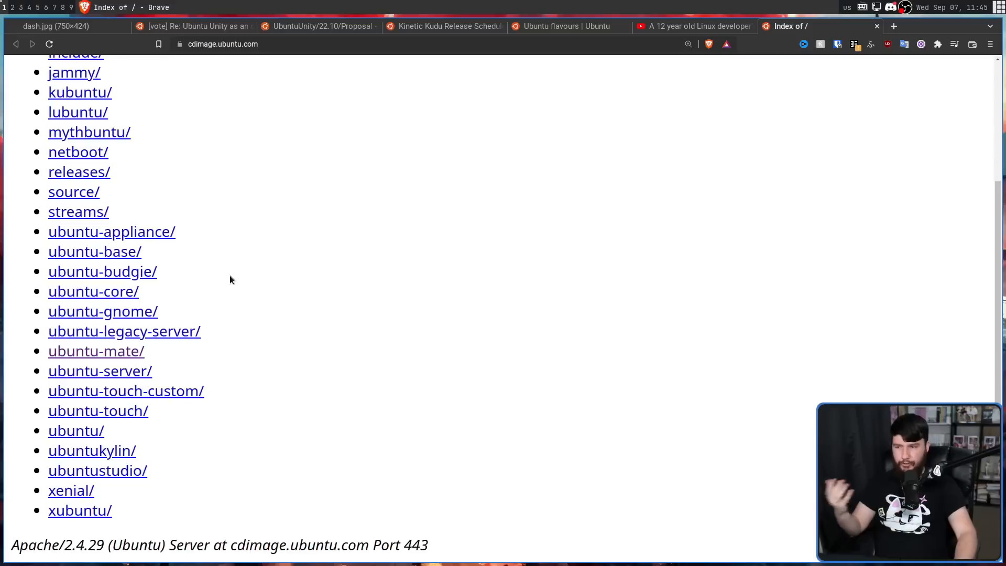
pyautogui.moveTo(152, 390)
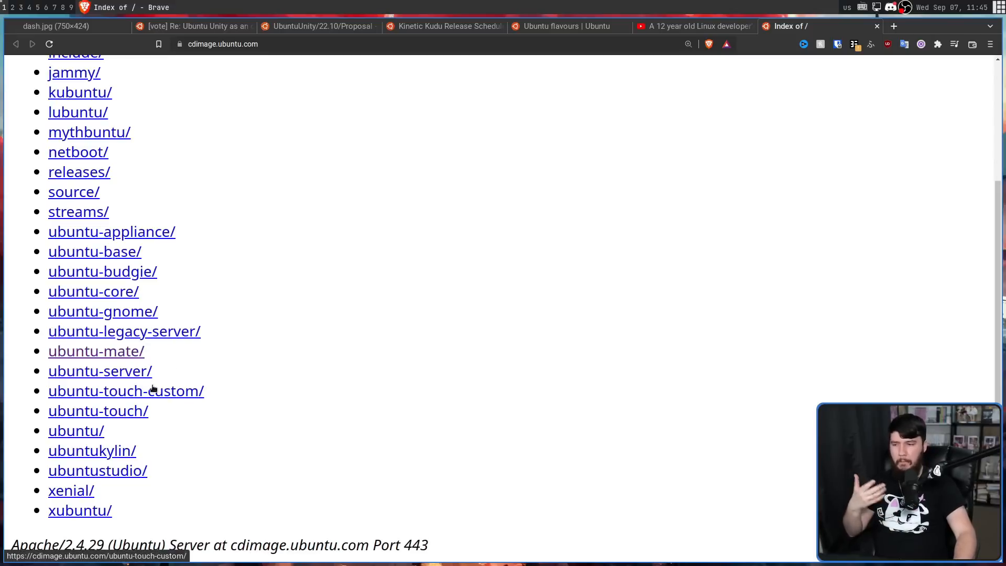
pyautogui.scroll(3)
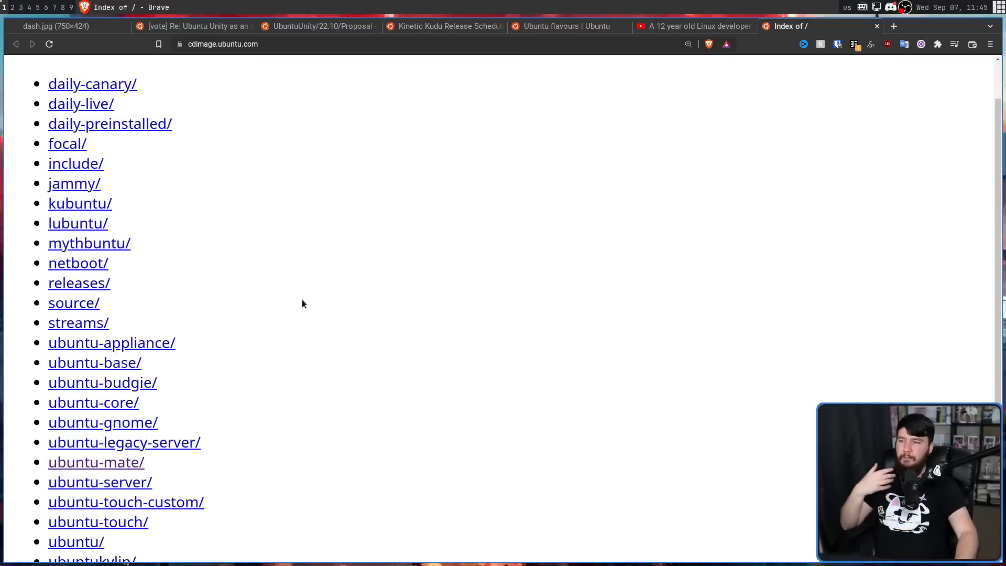
pyautogui.moveTo(91, 84)
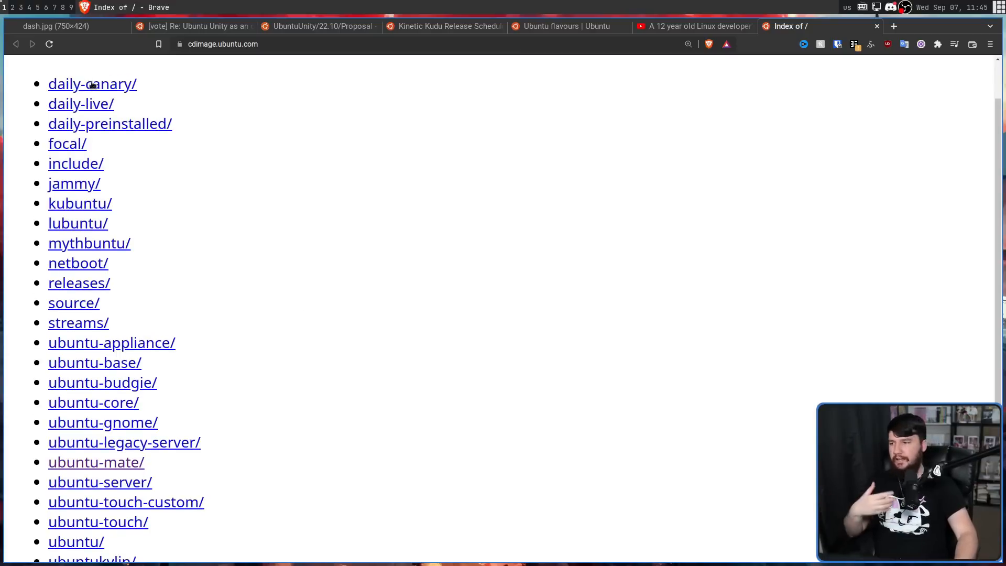
pyautogui.moveTo(92, 90)
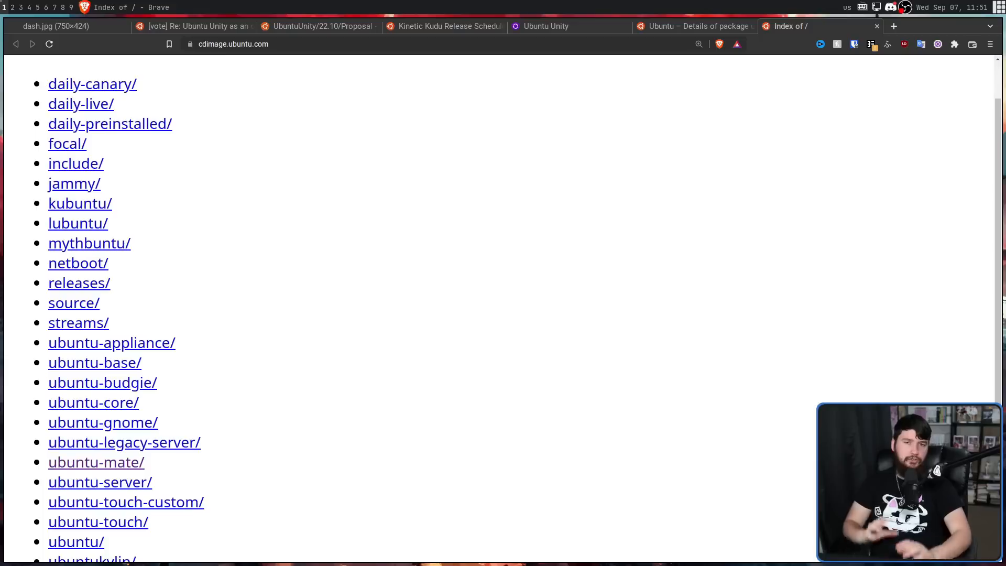
pyautogui.moveTo(104, 98)
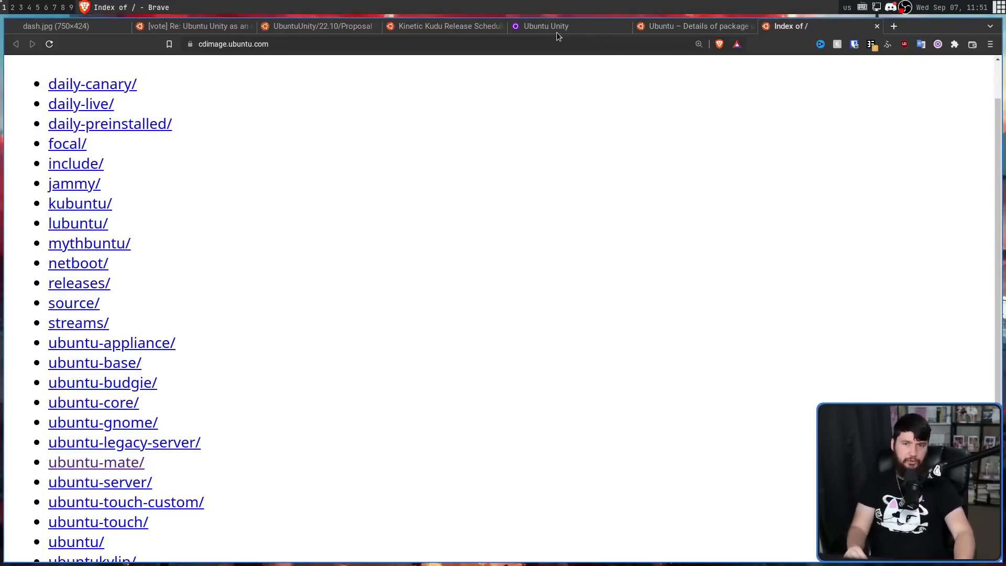
# Check the jammy unity package version 7.5.1, then return to the ubuntuunity.org homepage
pyautogui.click(546, 25)
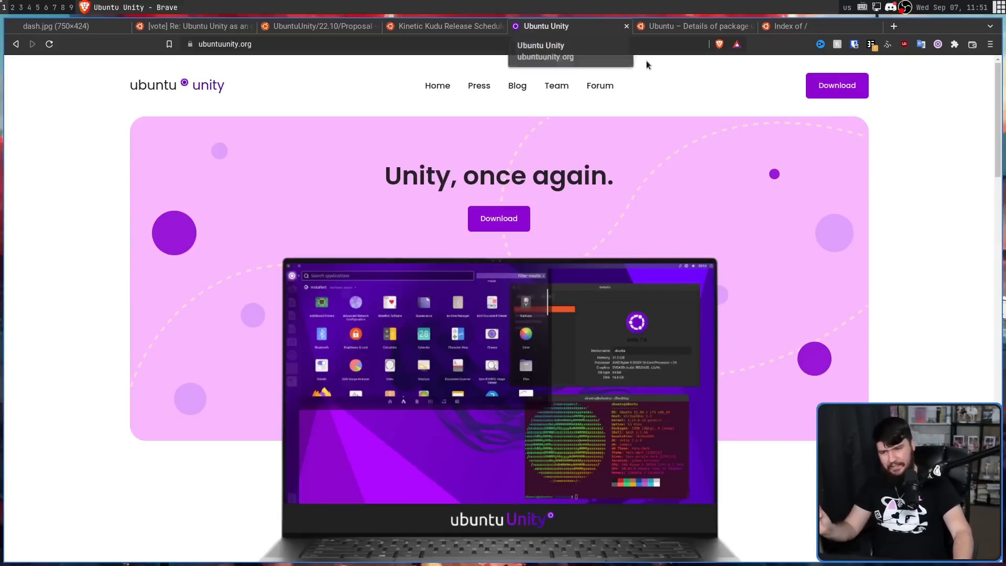
pyautogui.moveTo(684, 37)
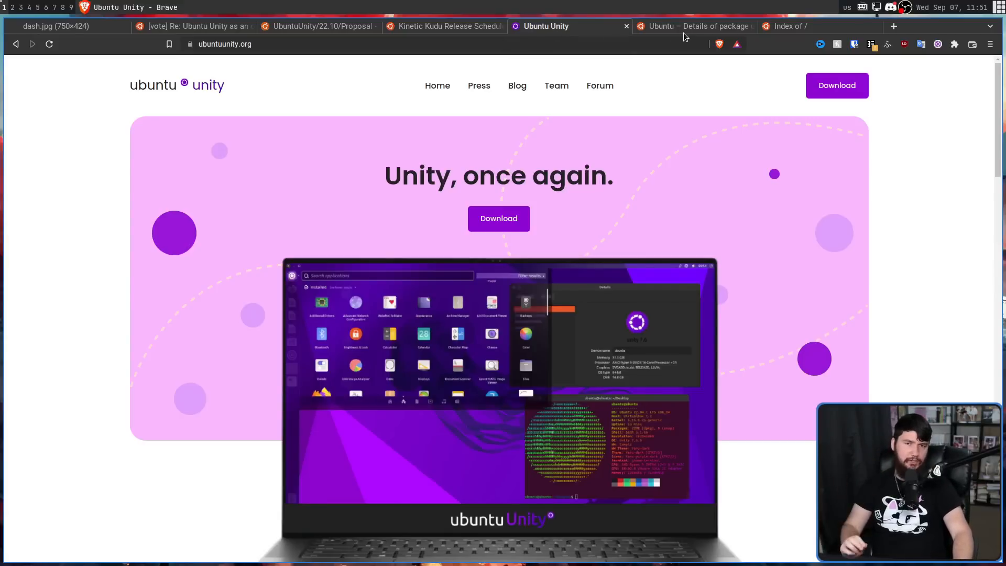
pyautogui.click(696, 26)
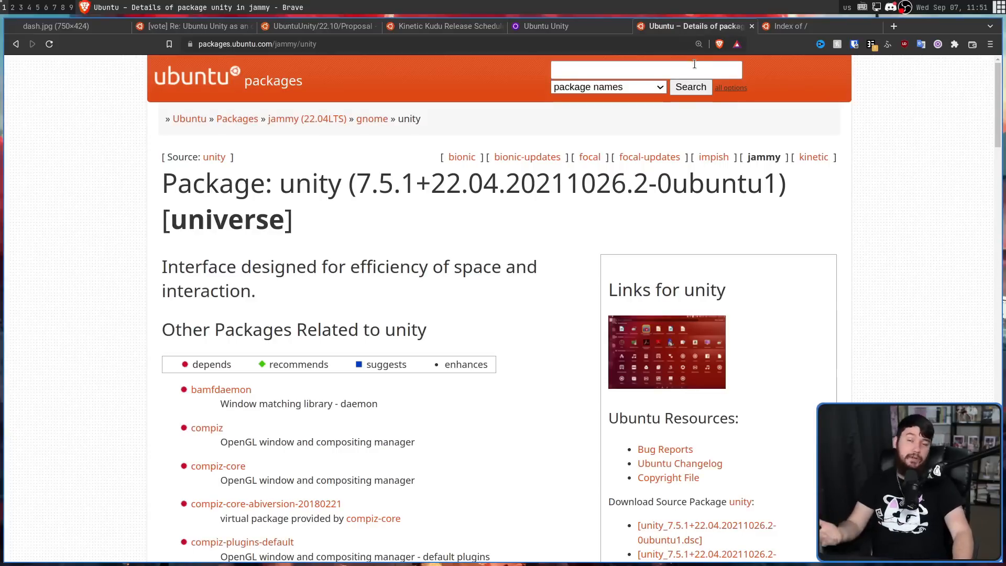
pyautogui.moveTo(449, 149)
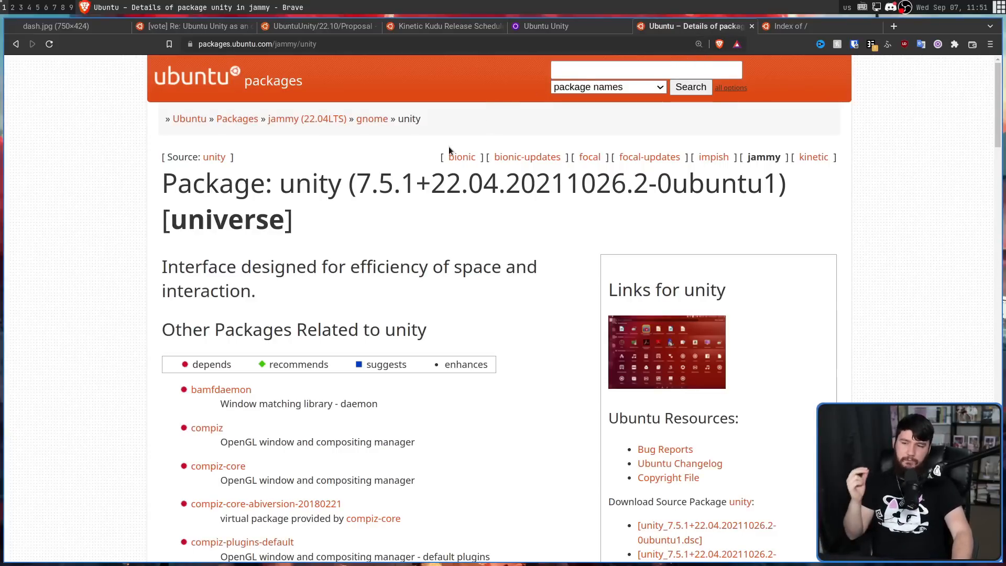
pyautogui.moveTo(398, 184)
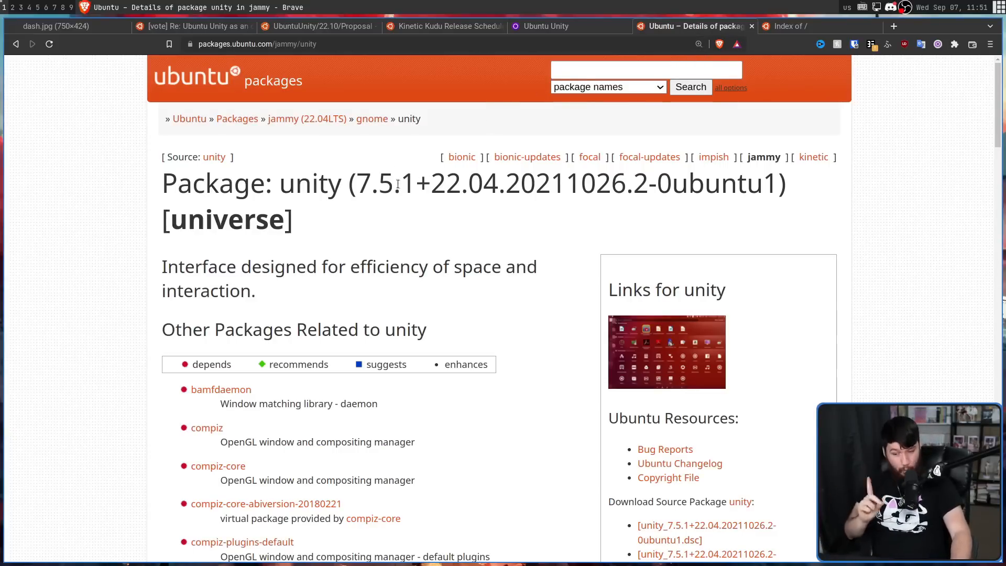
pyautogui.doubleClick(374, 183)
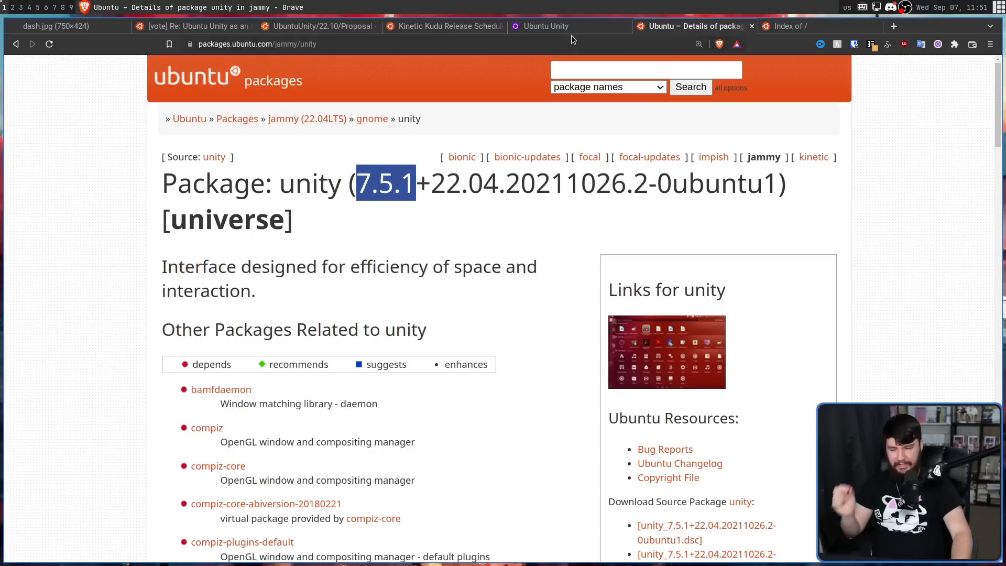
pyautogui.click(546, 26)
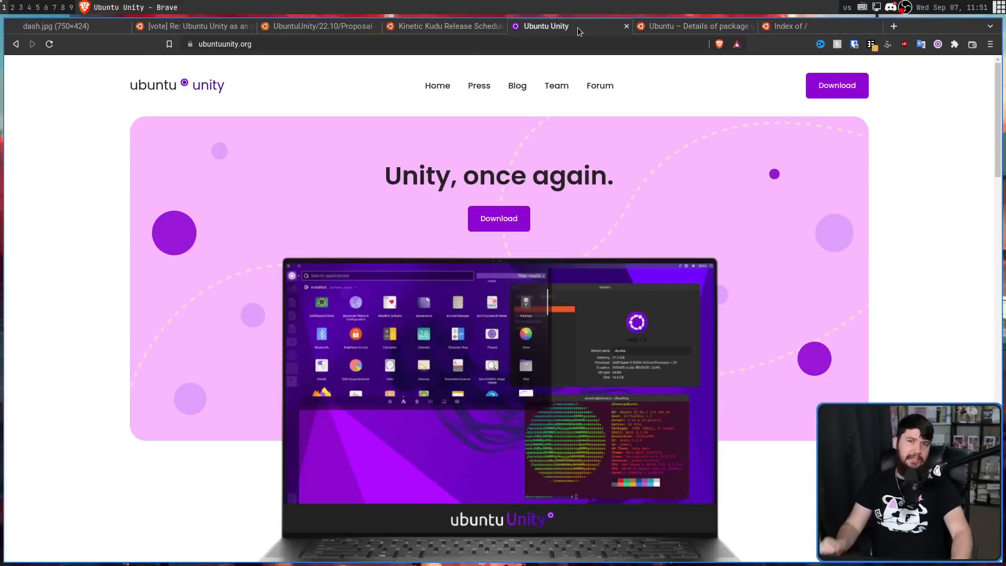